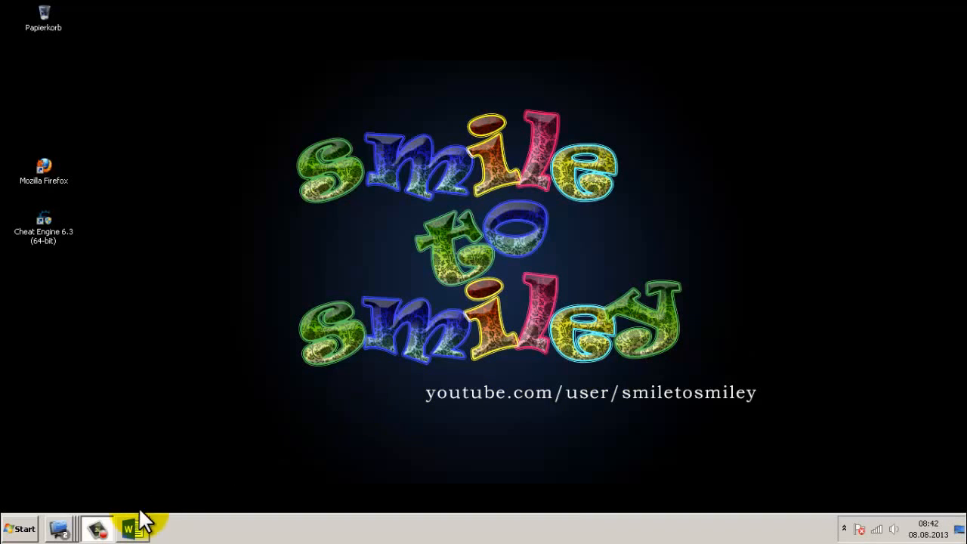
- Write the greeting line 'Merhaba arkadaslar,' in the blank Word document
{"action": "left_click", "coordinate": [130, 530]}
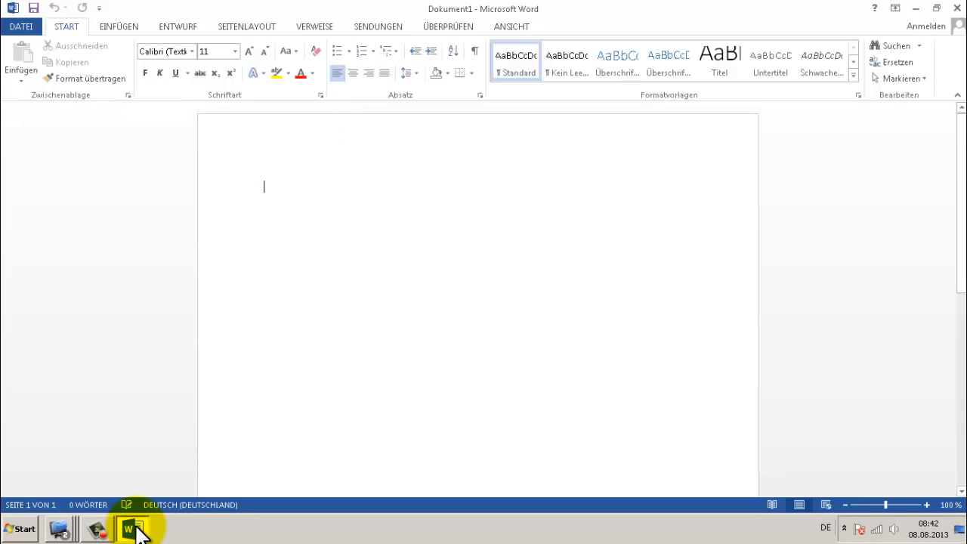
{"action": "type", "text": "Merhaba ar"}
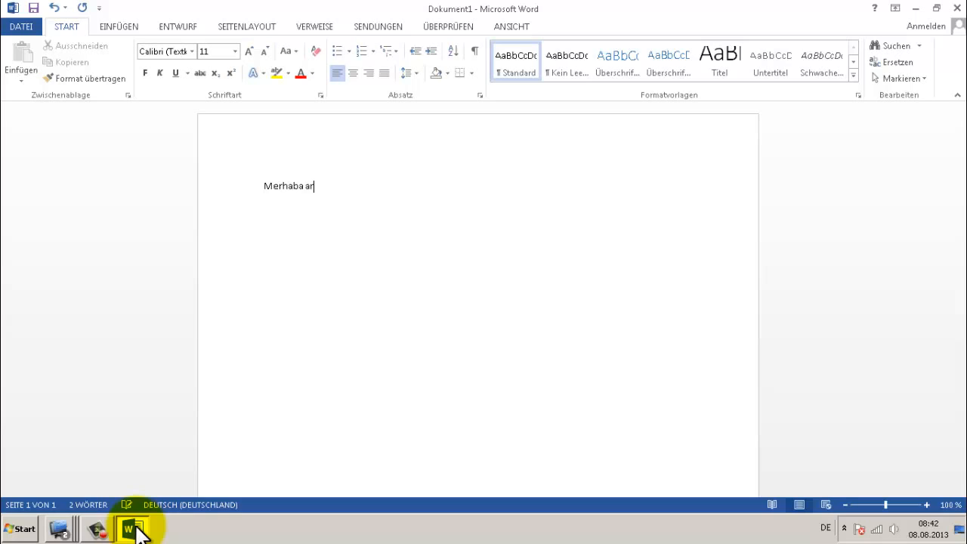
{"action": "type", "text": "kadaslar,"}
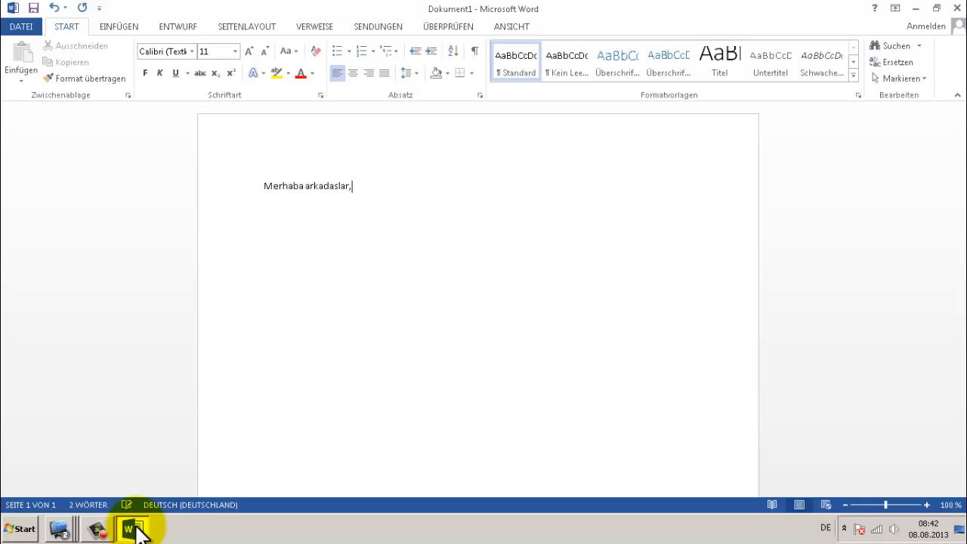
{"action": "key", "text": "Return"}
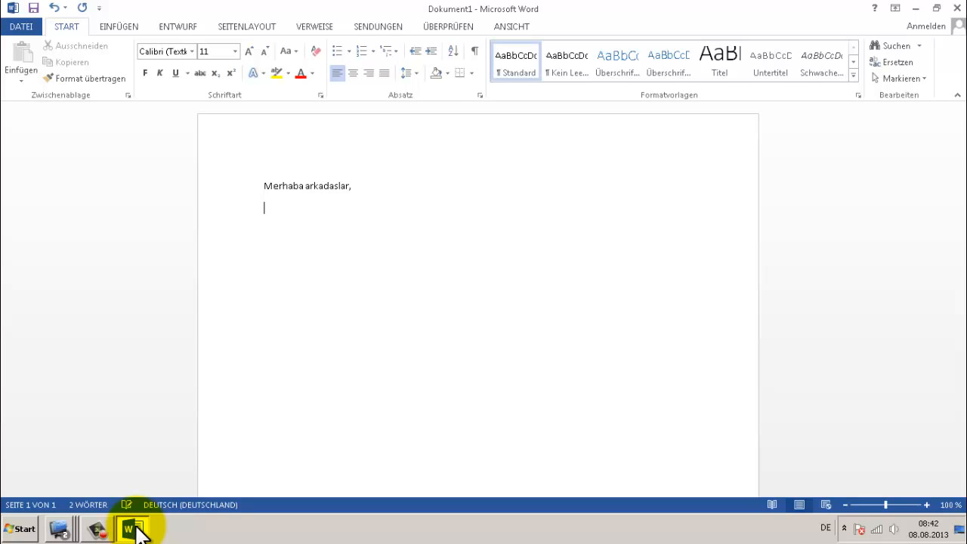
- Begin the intro: 'bugün sizlere facebookta okeyde zil kisitlamasi nasil kaldiri...'
{"action": "type", "text": "bugün"}
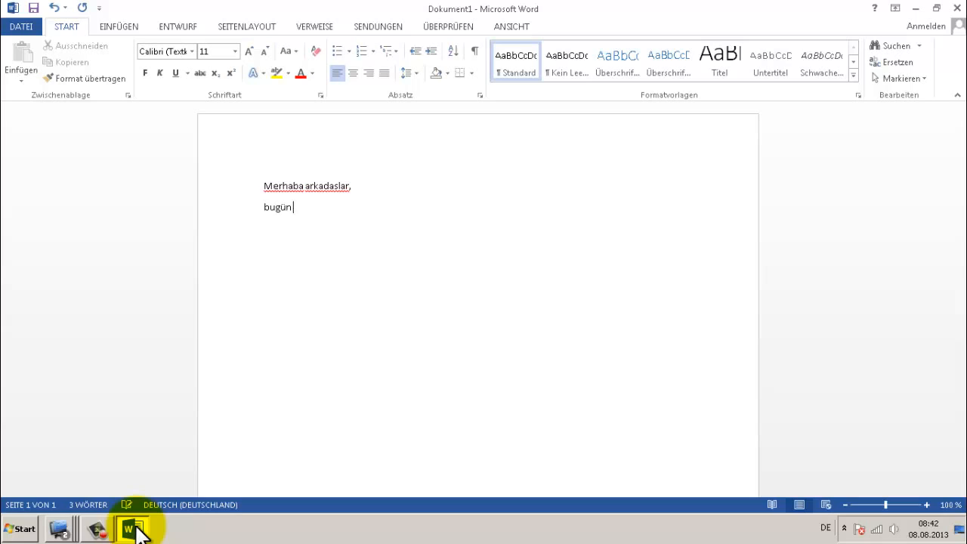
{"action": "type", "text": "sizlere facebo"}
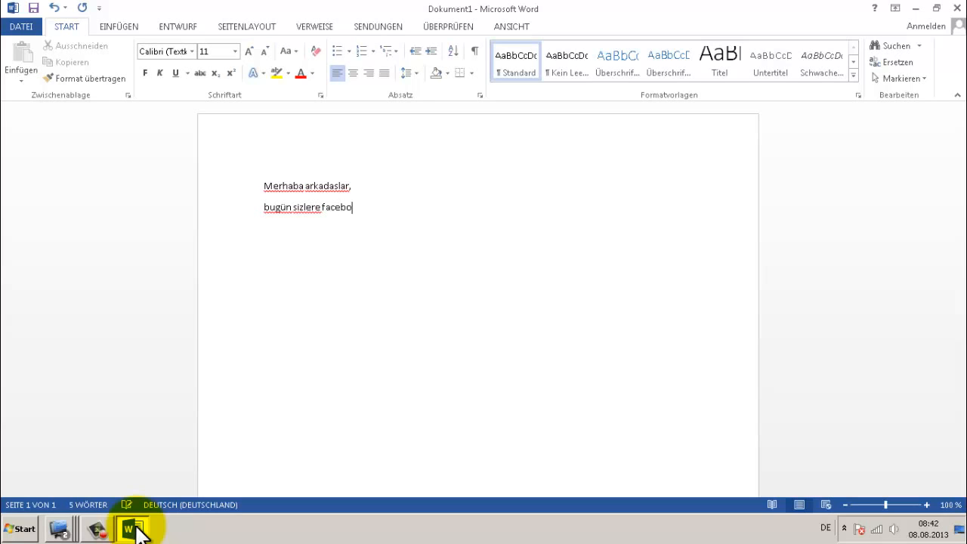
{"action": "type", "text": "okta okeyde"}
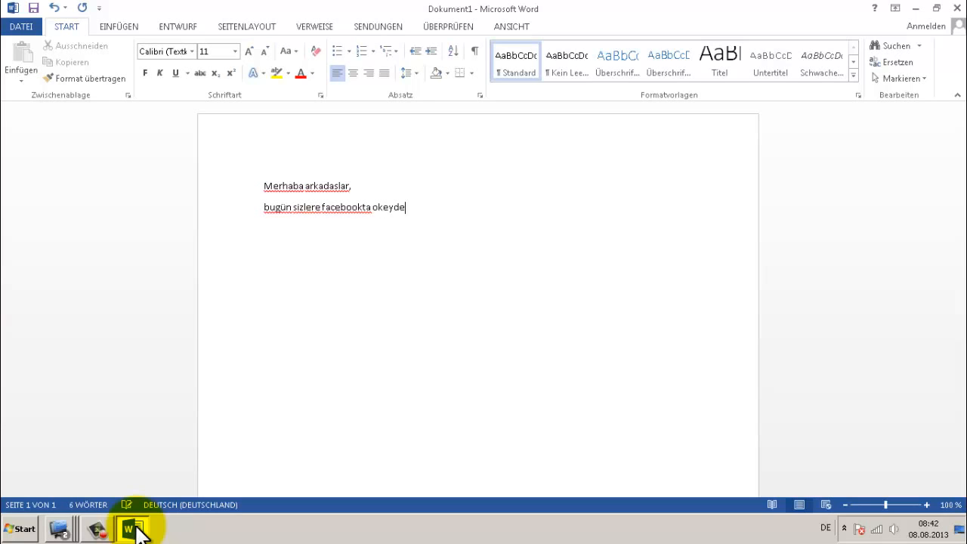
{"action": "type", "text": "zil kisitlamasi"}
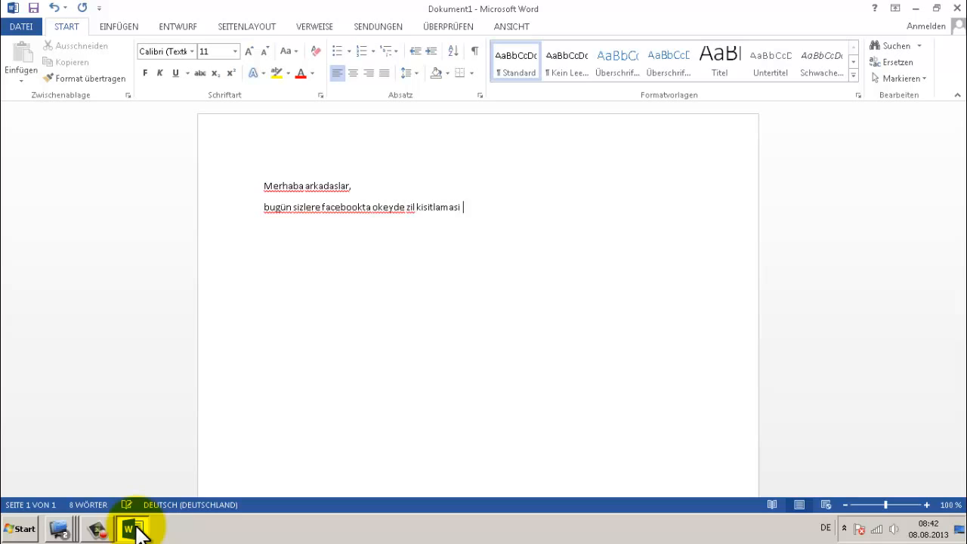
{"action": "type", "text": "nasil kaldirilir onu göstericem ."}
{"action": "left_click", "coordinate": [425, 249]}
{"action": "type", "text": "Bildiginiz gibi"}
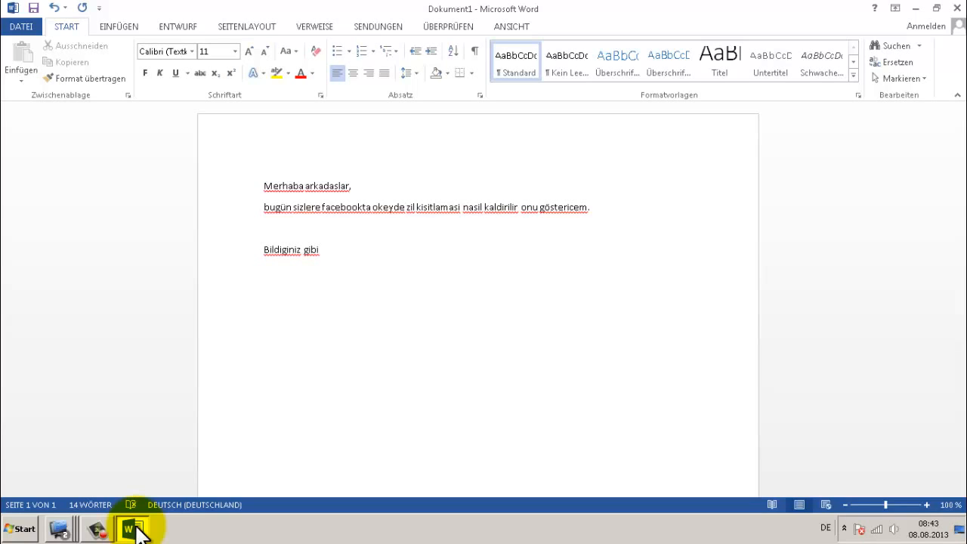
- Explain that after ringing in Okey you must wait 15 seconds for the next ring
{"action": "type", "text": "okeyde zile"}
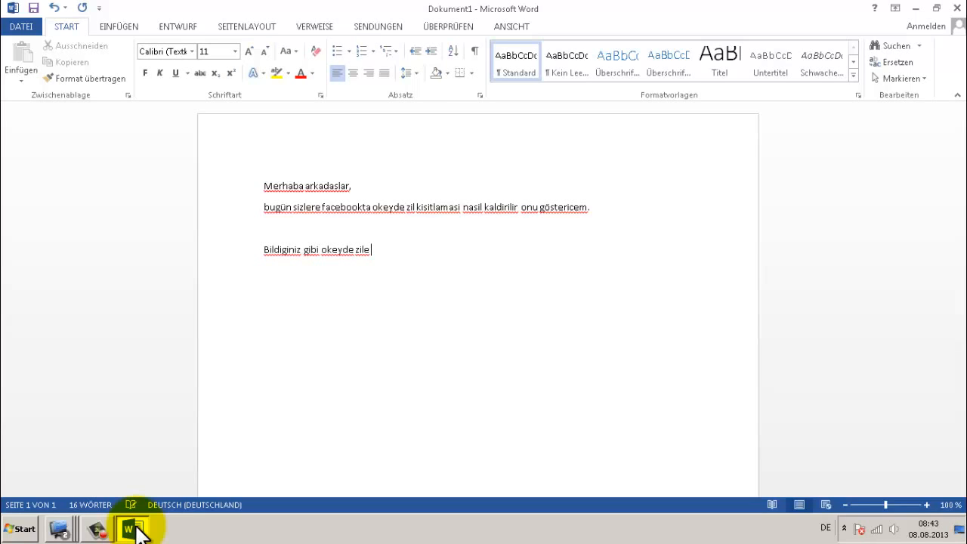
{"action": "type", "text": "bastiktan"}
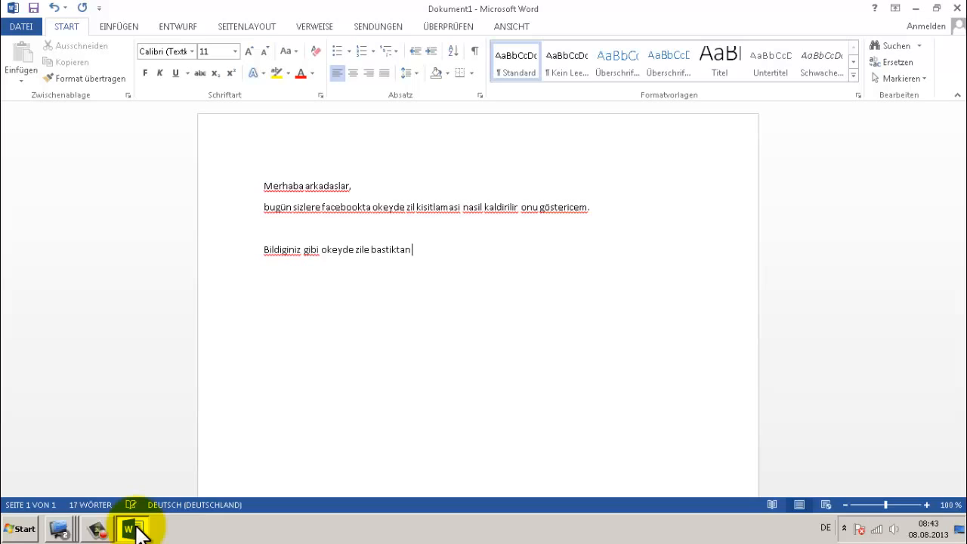
{"action": "type", "text": "bi sonraki zile basmamiz"}
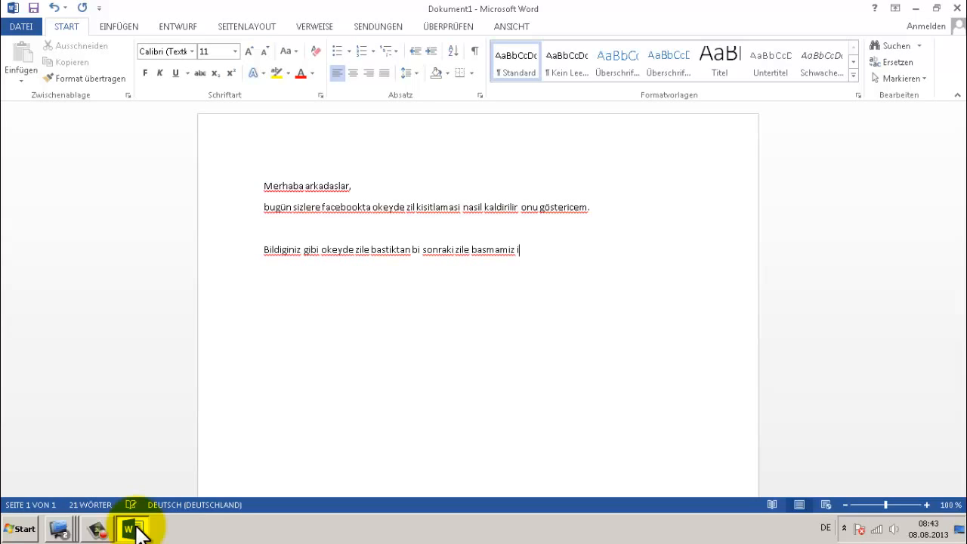
{"action": "type", "text": "icin min. 15 saniye beklememizi istiyor."}
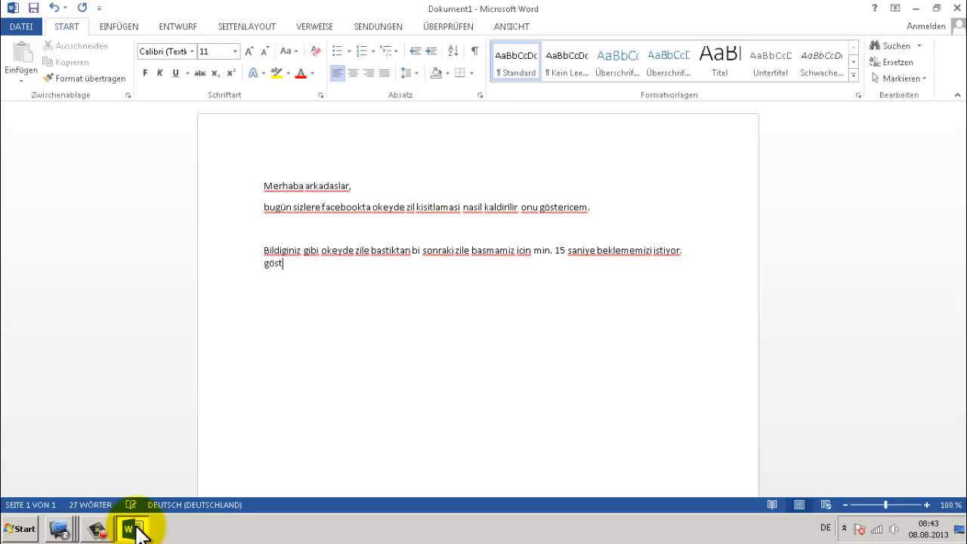
- Add that the trick to be shown removes the wait ('Gösterecegim taktikle ... bekle')
{"action": "type", "text": "Gösterecegim r"}
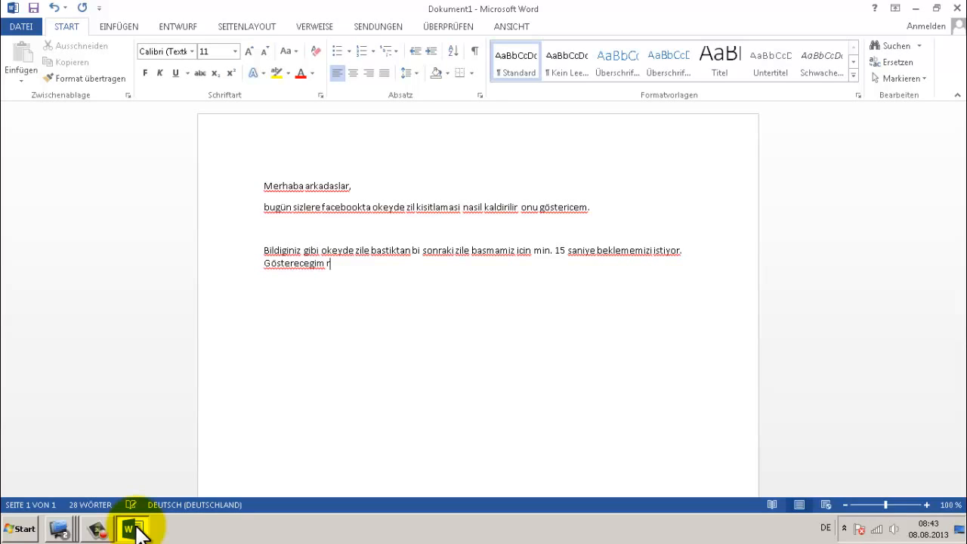
{"action": "type", "text": "taktikle"}
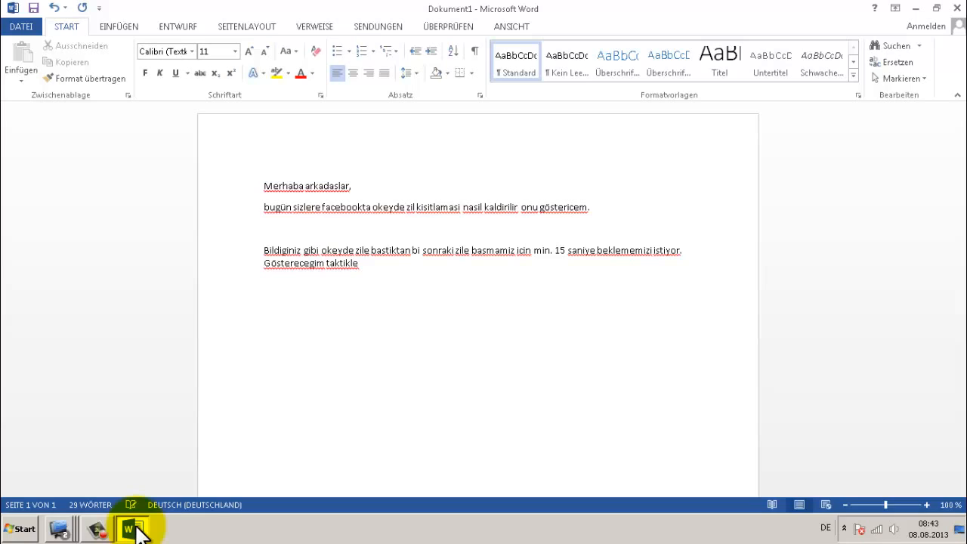
{"action": "type", "text": "beklemiyceksiniz."}
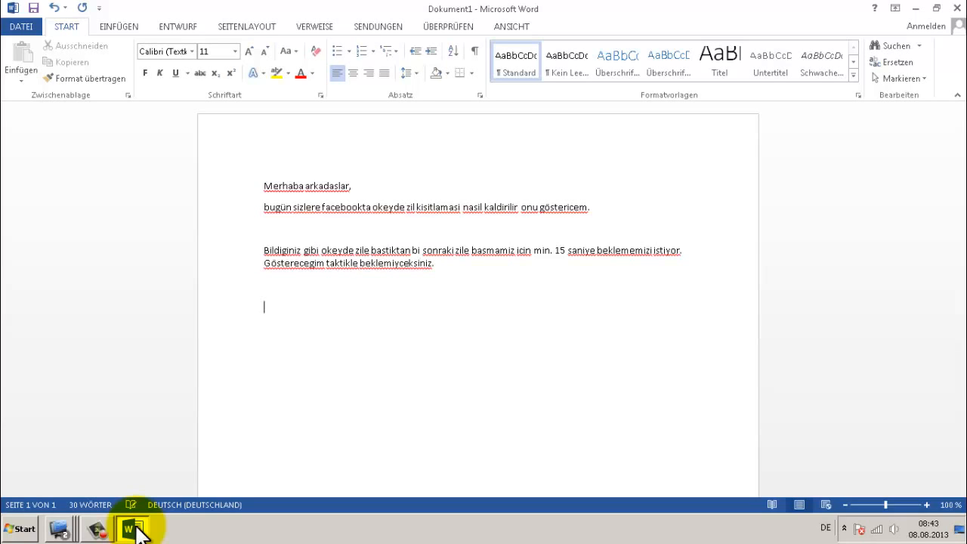
- Write: 'Öncelikle facebooka girip okeyi acin ister bir odada masaya oturun isterseniz kendiniz bir masa acin.'
{"action": "type", "text": "Öncelikle facebooka"}
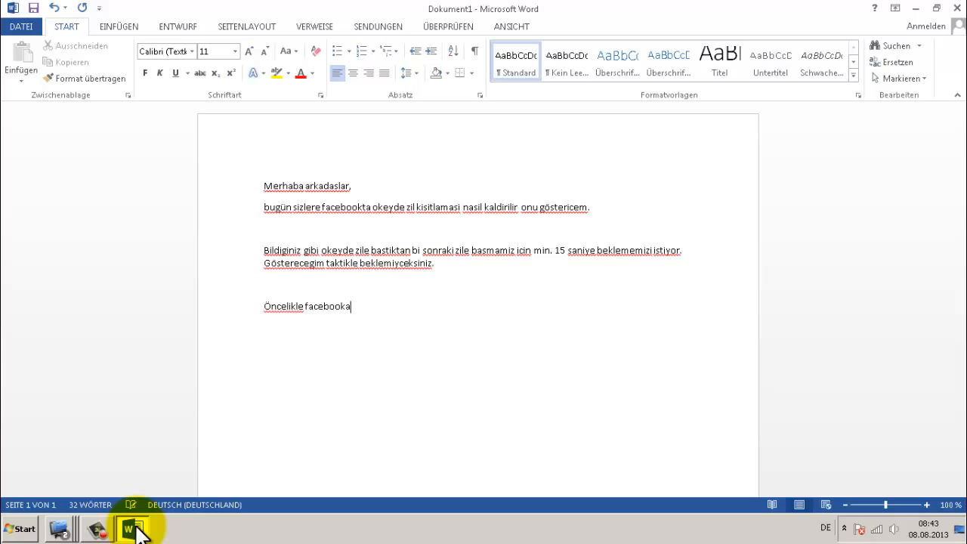
{"action": "type", "text": "girip okeyi"}
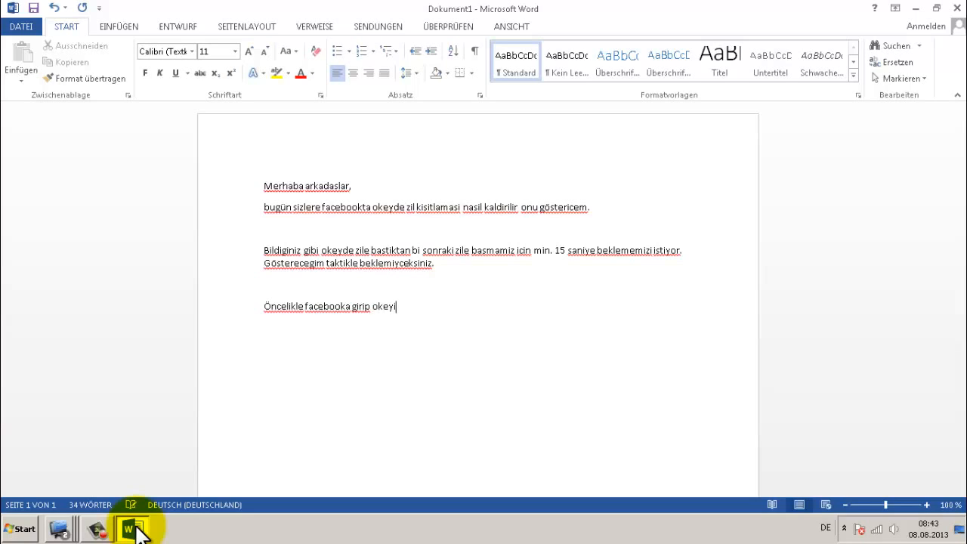
{"action": "type", "text": "acin ister bir"}
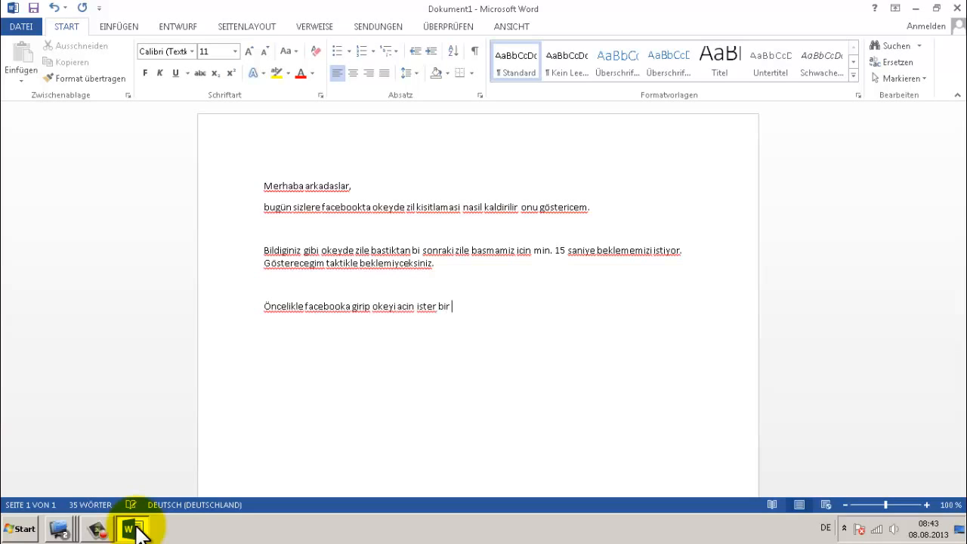
{"action": "type", "text": "odada"}
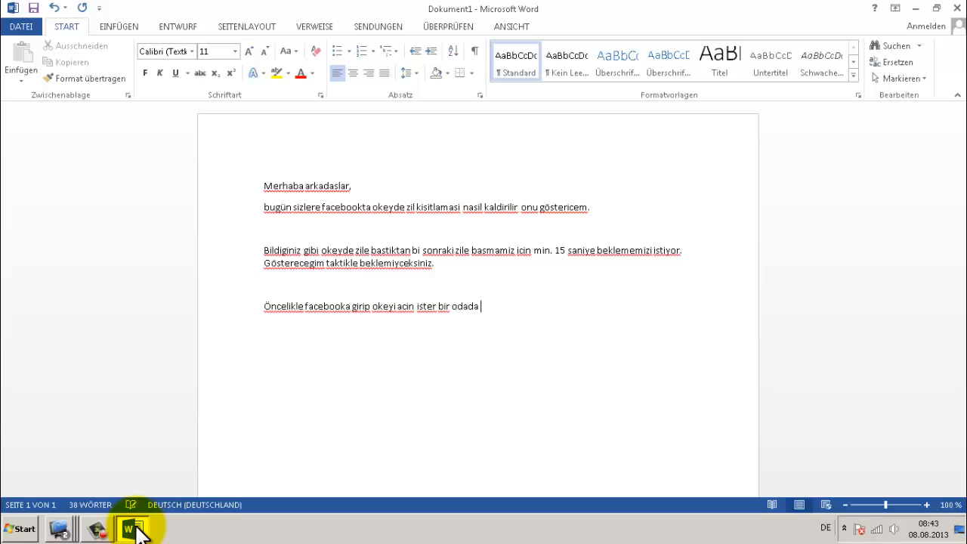
{"action": "type", "text": "masaya oturun"}
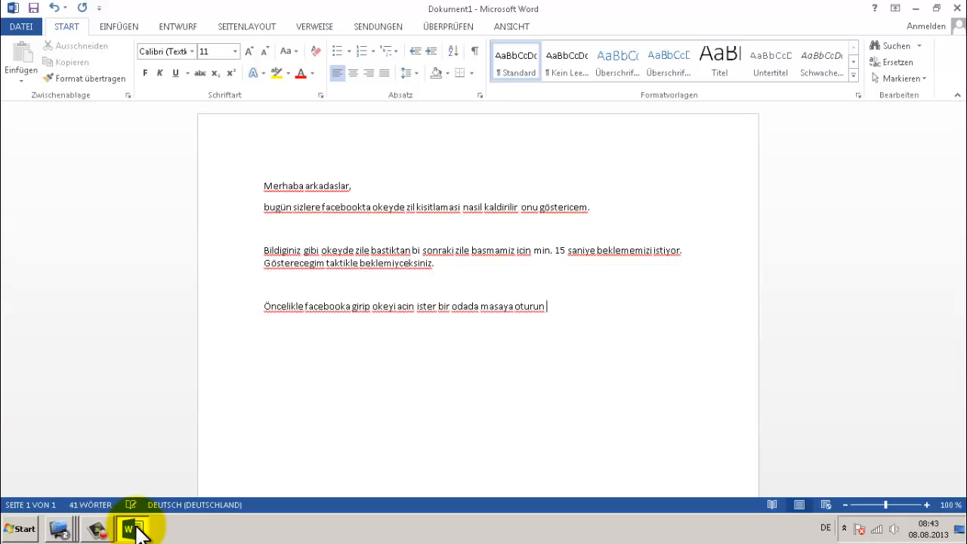
{"action": "type", "text": "isterseniz kendiniz"}
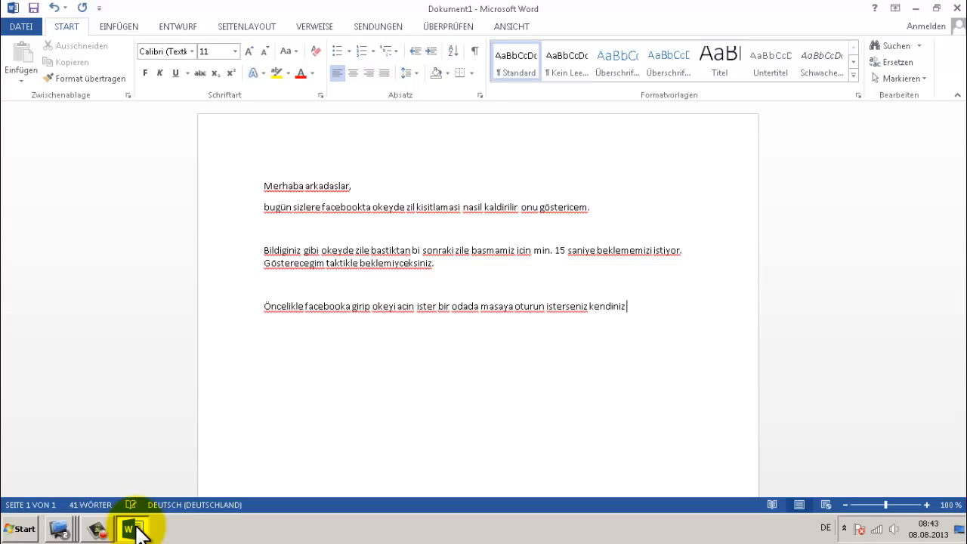
{"action": "type", "text": "bir masa acin."}
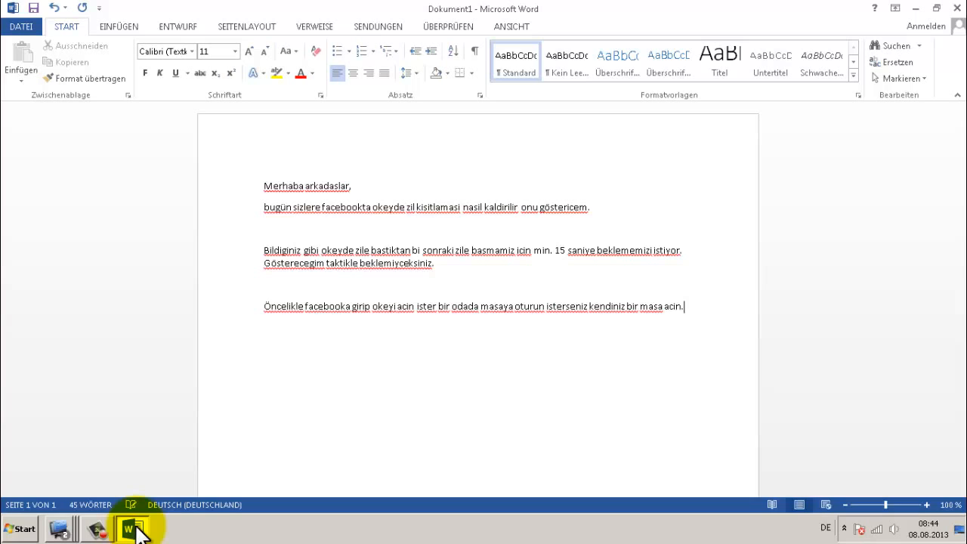
{"action": "mouse_move", "coordinate": [716, 174]}
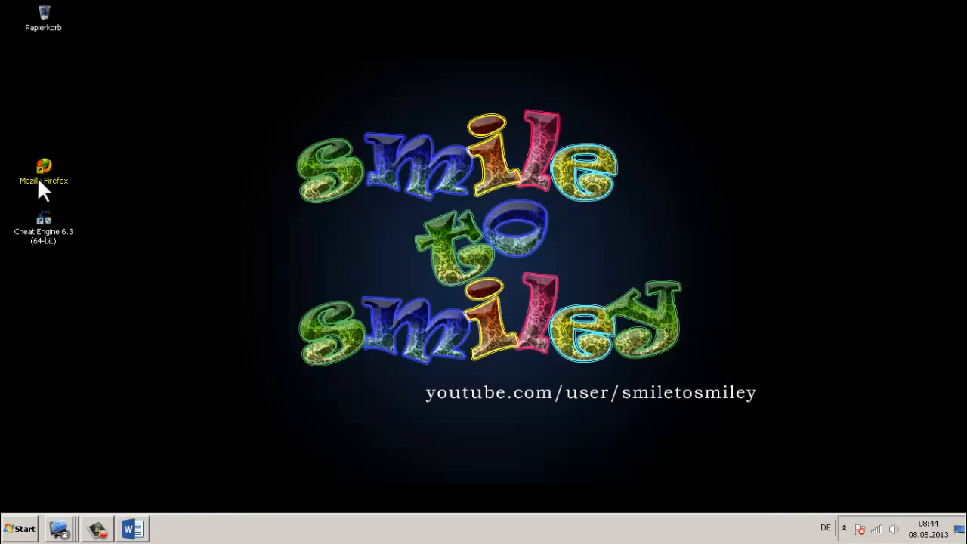
- Launch Firefox and load facebook.com
{"action": "double_click", "coordinate": [42, 161]}
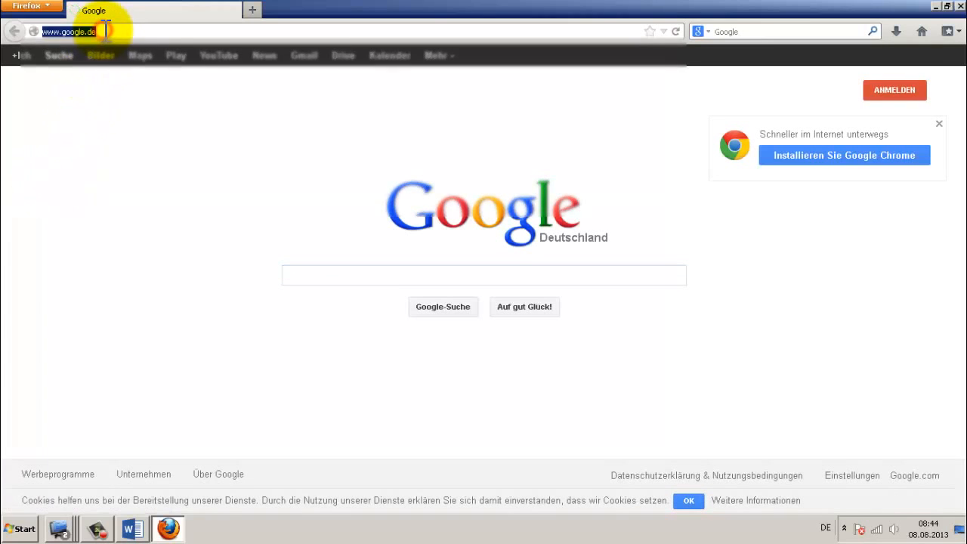
{"action": "type", "text": "facebook.com/"}
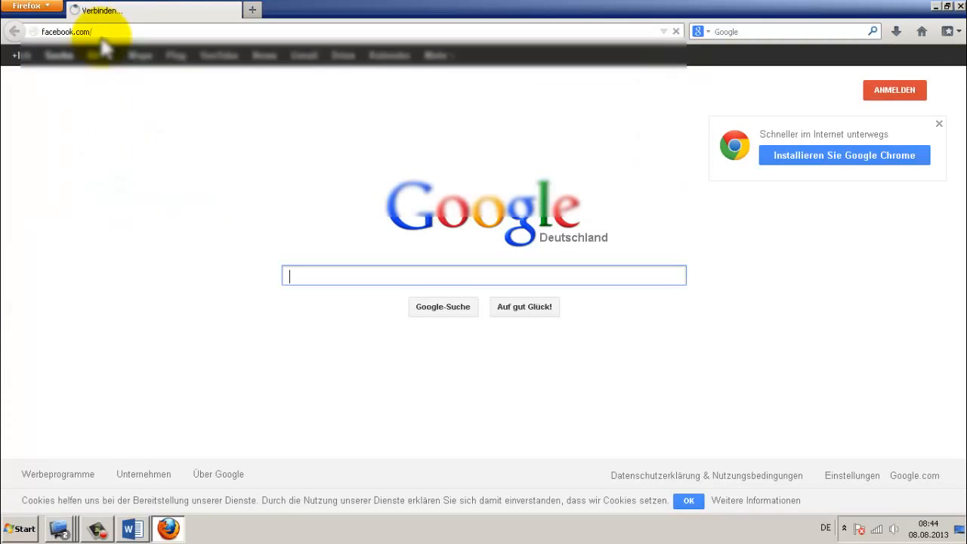
{"action": "key", "text": "Return"}
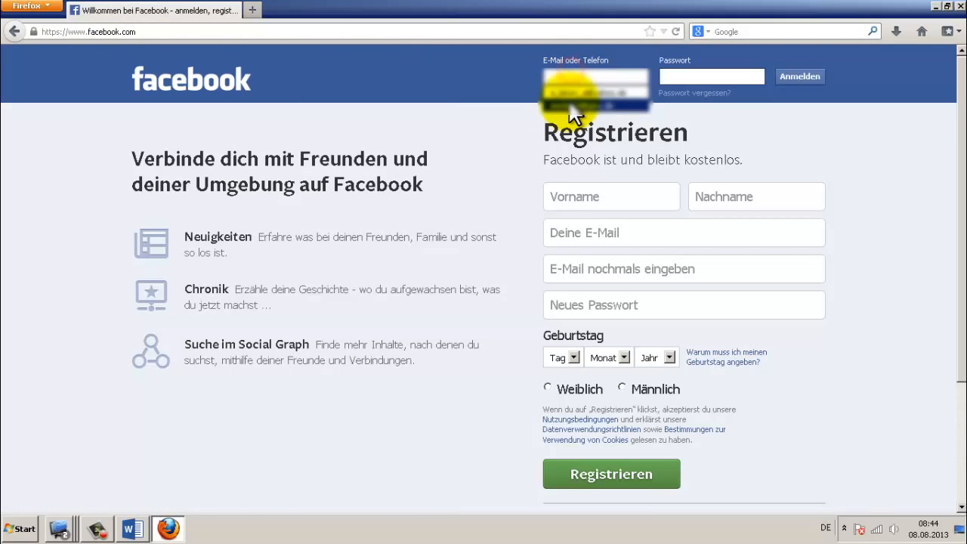
- Sign in to Facebook with the account credentials
{"action": "left_click", "coordinate": [800, 75]}
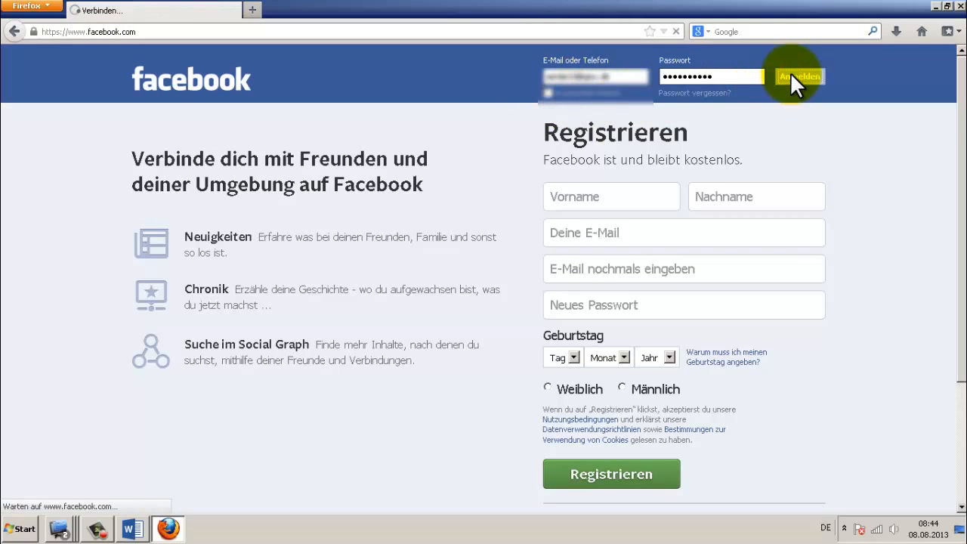
{"action": "left_click", "coordinate": [798, 75]}
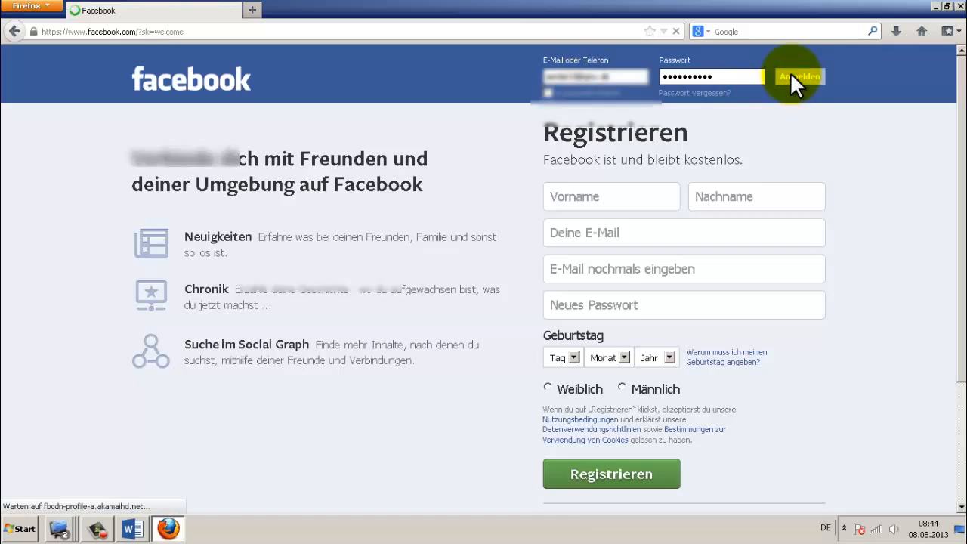
{"action": "left_click", "coordinate": [799, 76]}
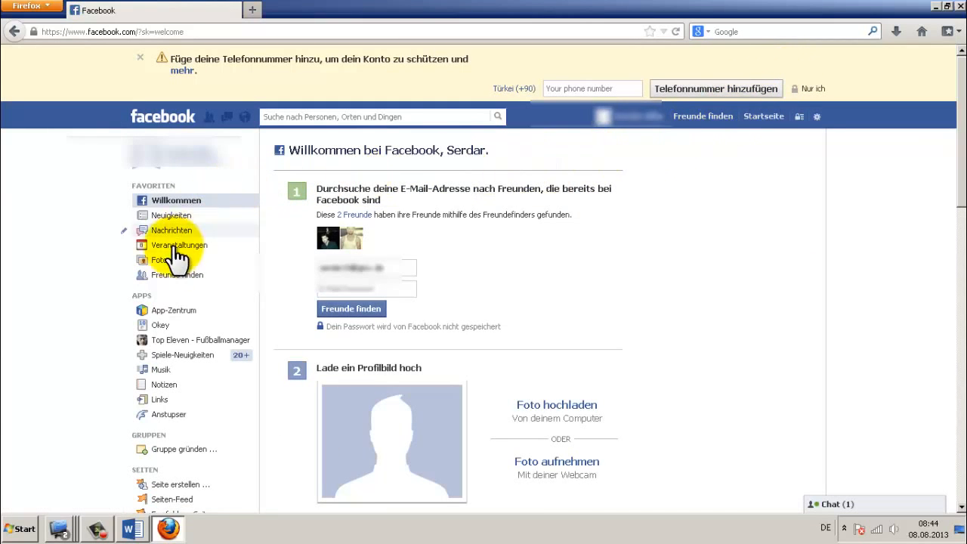
- Start the Okey game on Facebook and enter the Şanlıurfa (0+) room
{"action": "left_click", "coordinate": [161, 325]}
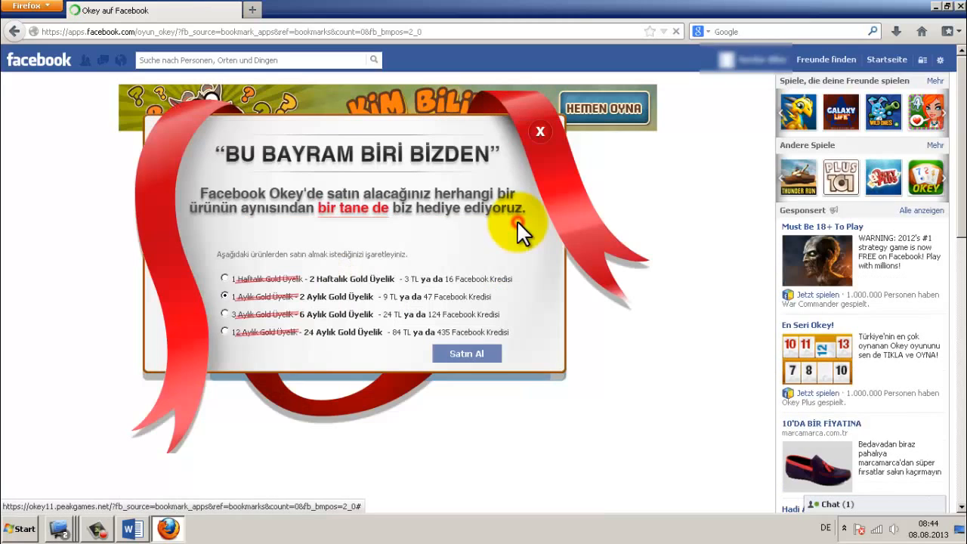
{"action": "left_click", "coordinate": [541, 130]}
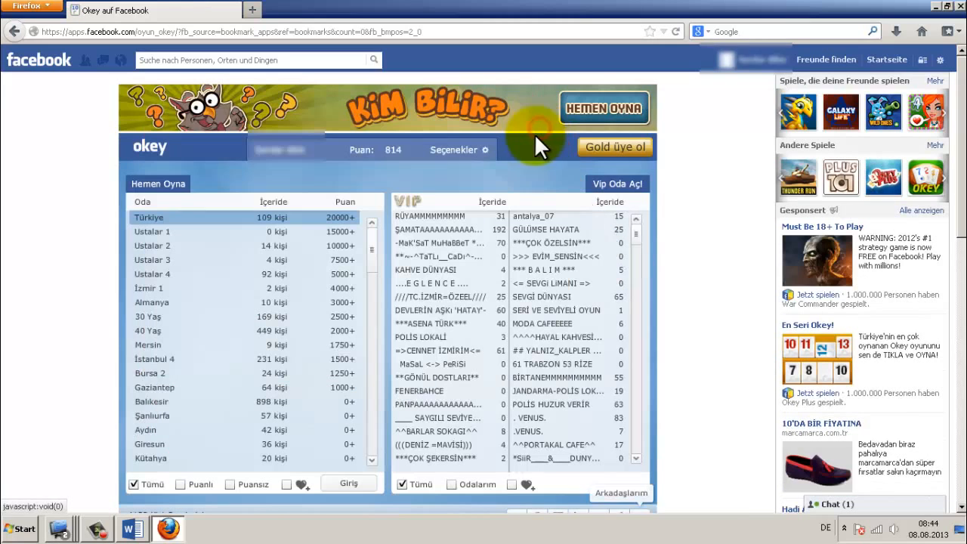
{"action": "scroll", "scroll_direction": "down", "scroll_amount": 3}
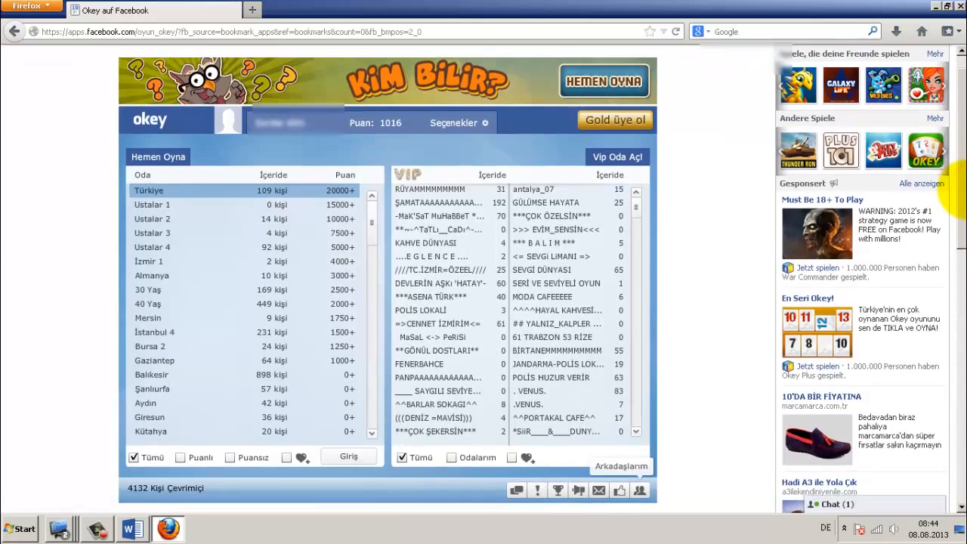
{"action": "mouse_move", "coordinate": [189, 393]}
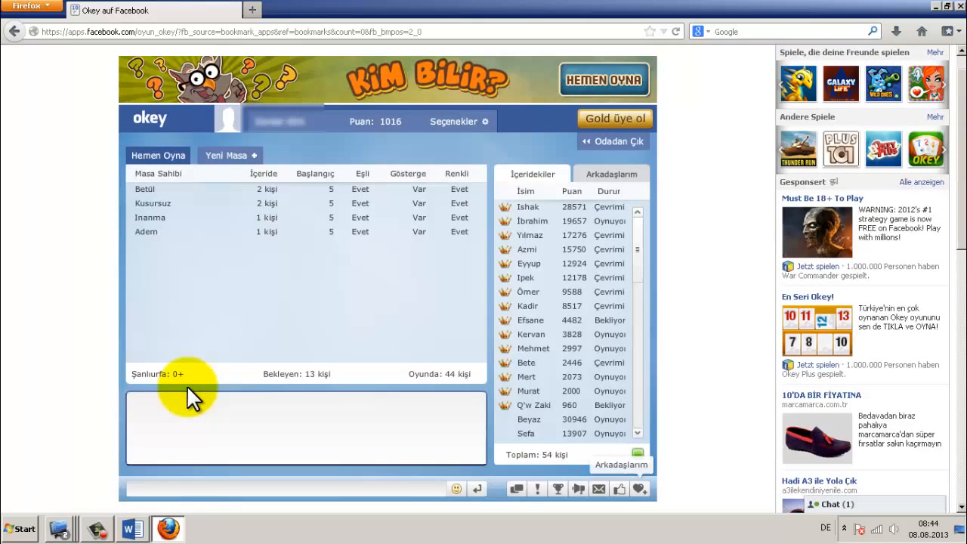
{"action": "mouse_move", "coordinate": [375, 174]}
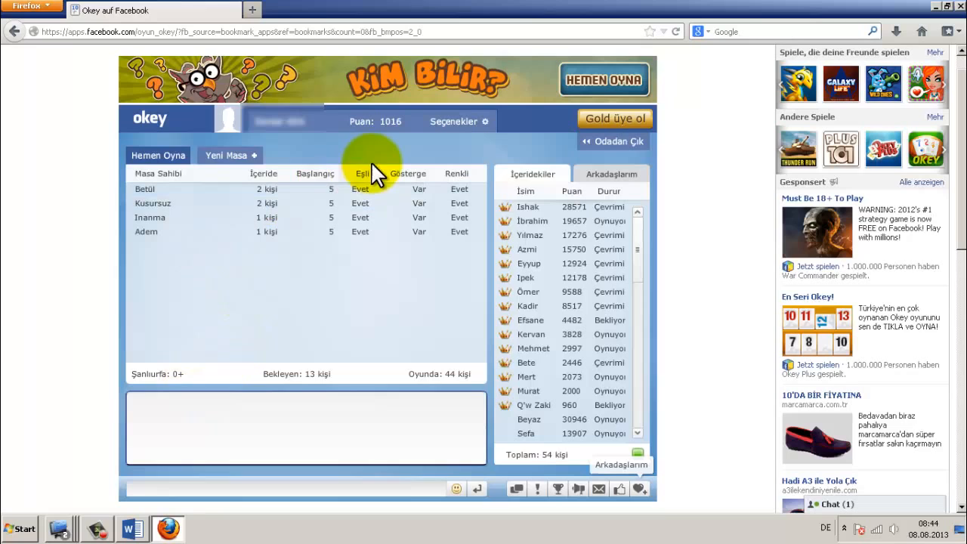
- Create an own Okey table showing the 15-second bell limit, then return to the Word note
{"action": "left_click", "coordinate": [225, 154]}
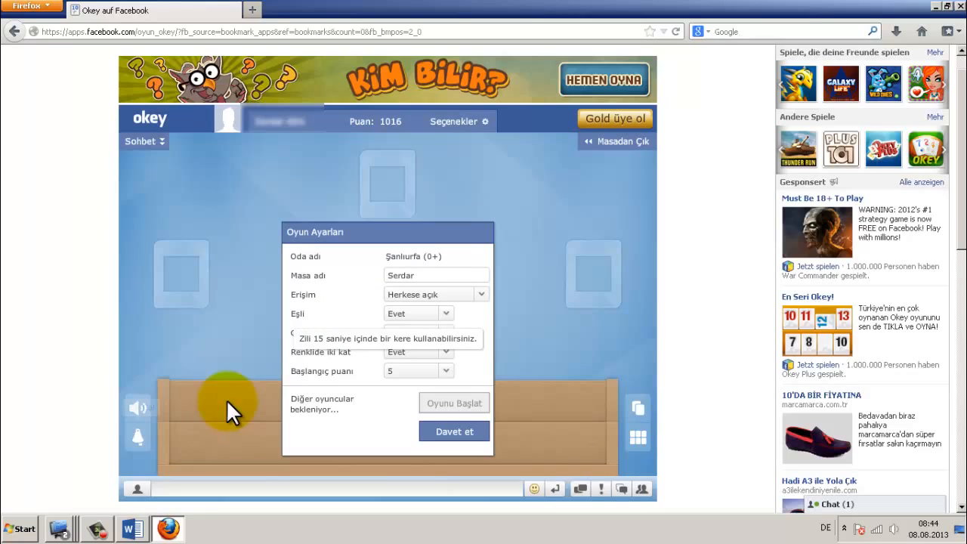
{"action": "mouse_move", "coordinate": [393, 354]}
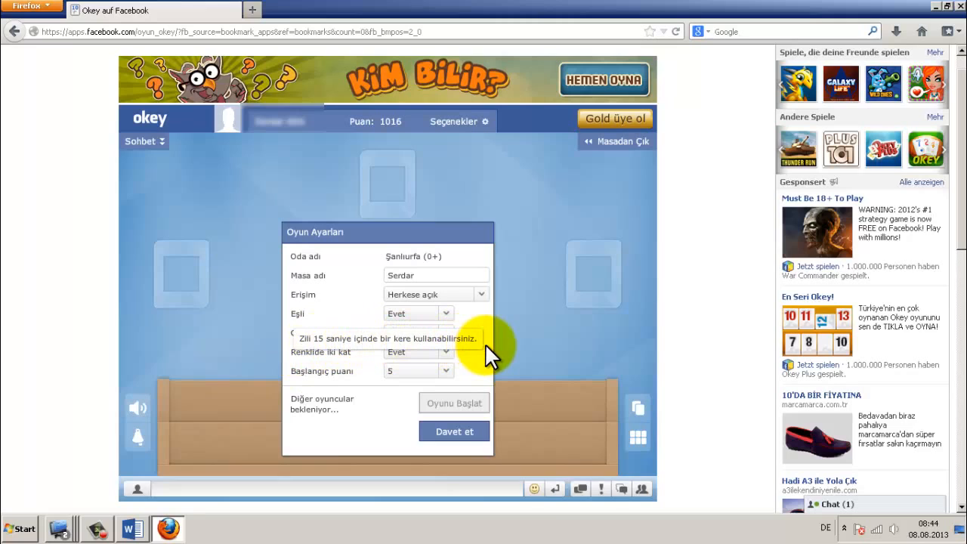
{"action": "mouse_move", "coordinate": [154, 438]}
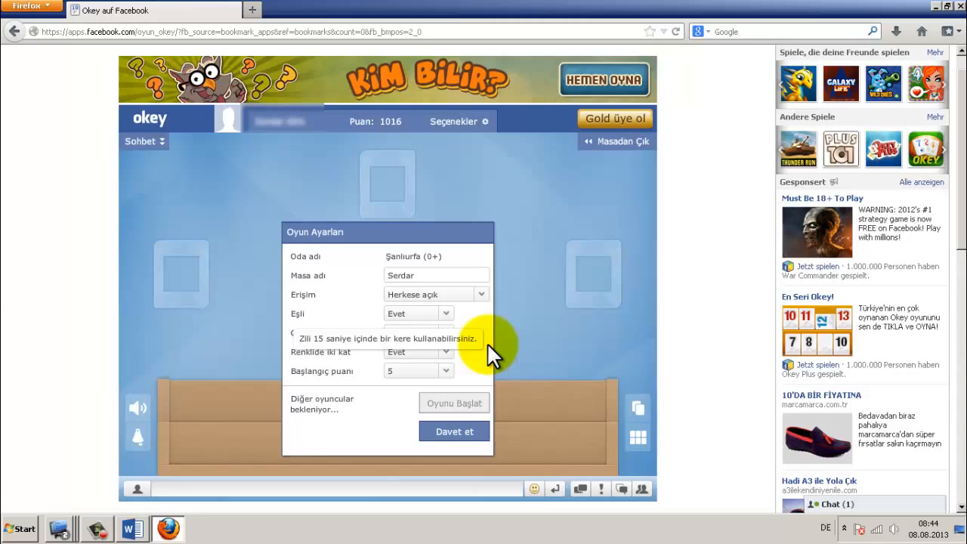
{"action": "left_click", "coordinate": [957, 6]}
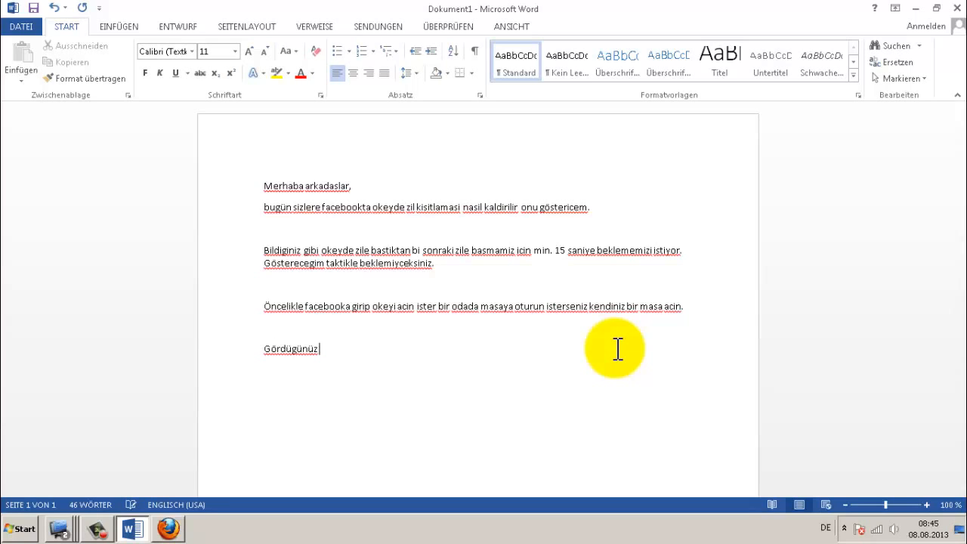
- Write 'gibi izin vermiyor. Simdi cheat engine sirasi.' and minimize Word to the desktop
{"action": "type", "text": "gibi izin vermiyor. Simdi"}
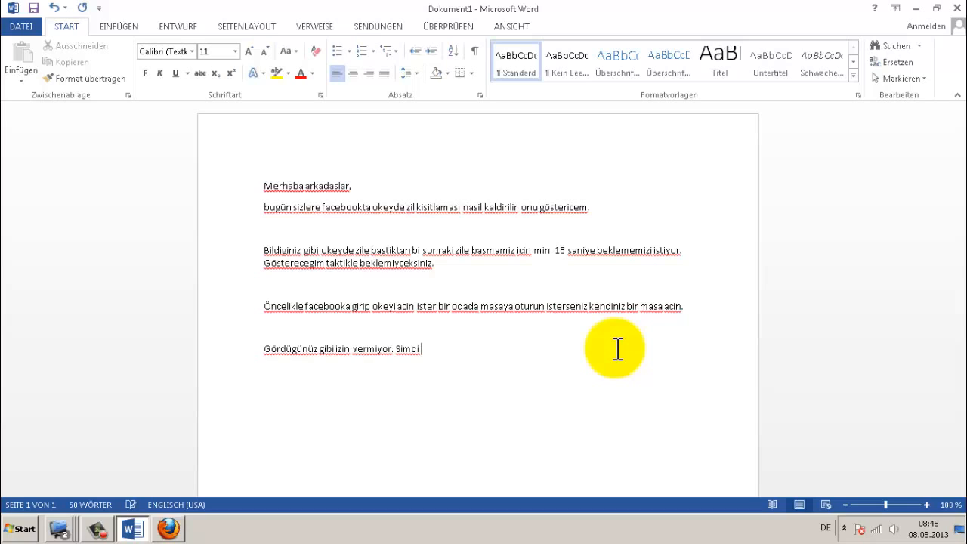
{"action": "type", "text": "cheat engin"}
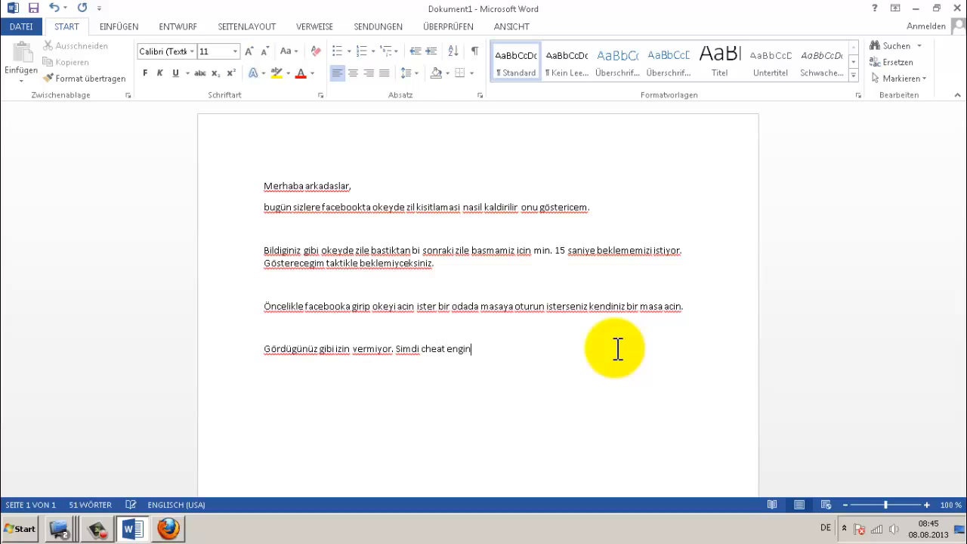
{"action": "type", "text": "e sirasi..."}
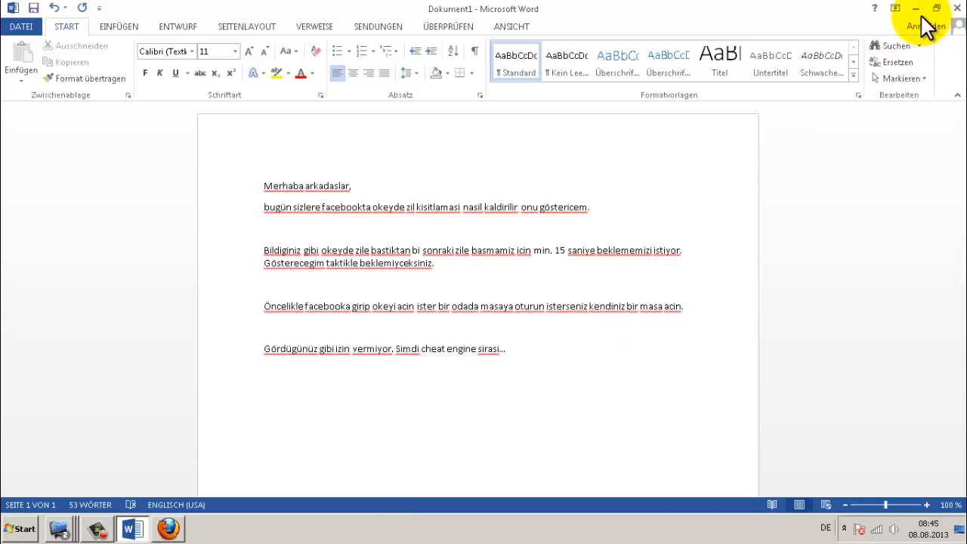
{"action": "left_click", "coordinate": [916, 9]}
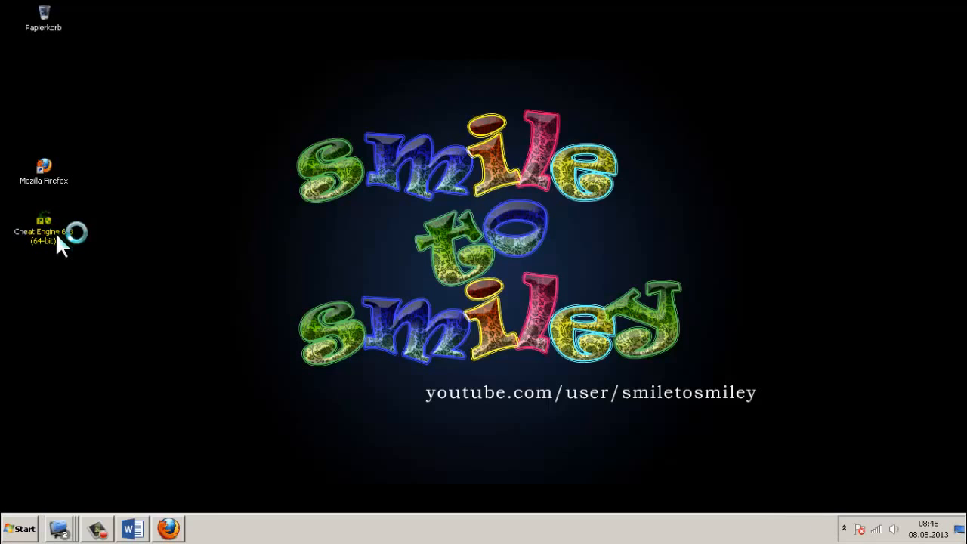
- Attach Cheat Engine to the FlashPlayerPlugin process and enable Speedhack
{"action": "double_click", "coordinate": [42, 226]}
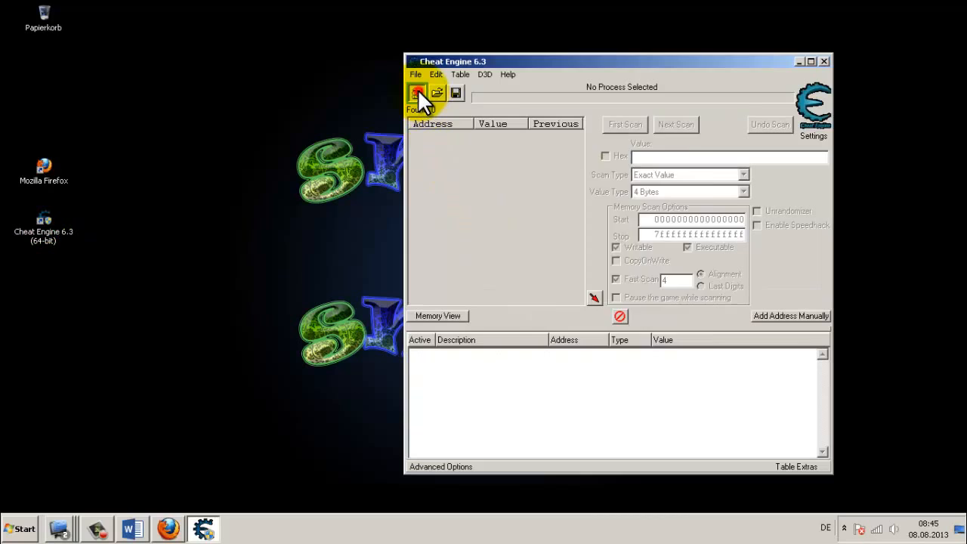
{"action": "left_click", "coordinate": [417, 92]}
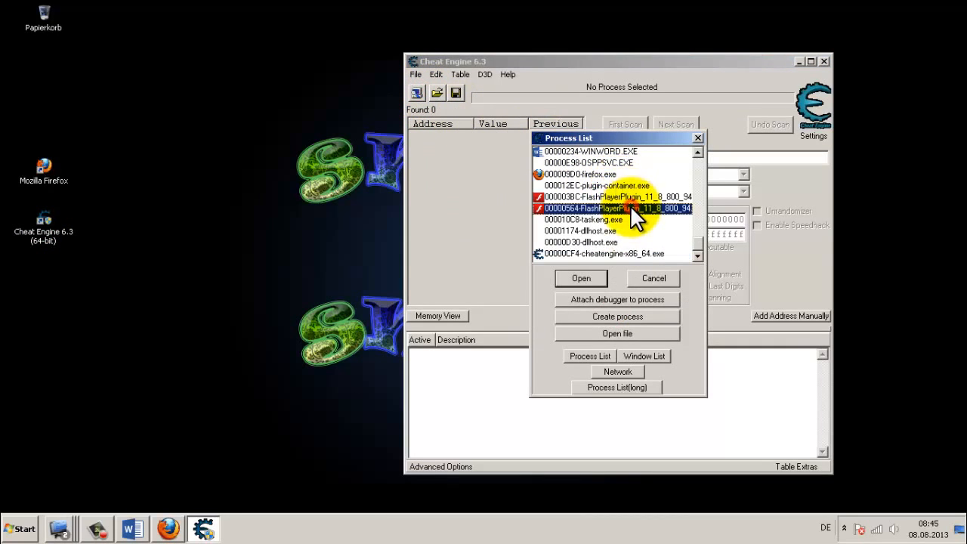
{"action": "left_click", "coordinate": [580, 278]}
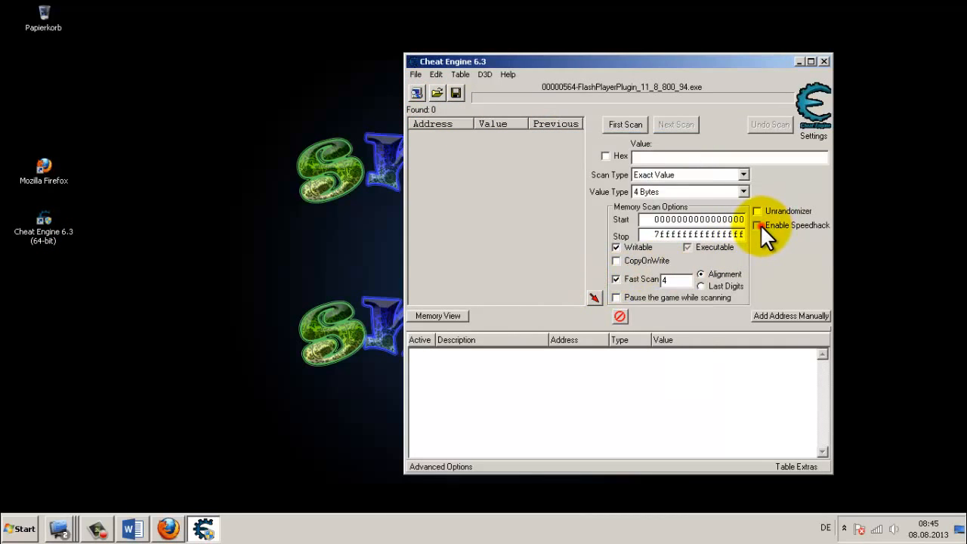
{"action": "left_click", "coordinate": [759, 226]}
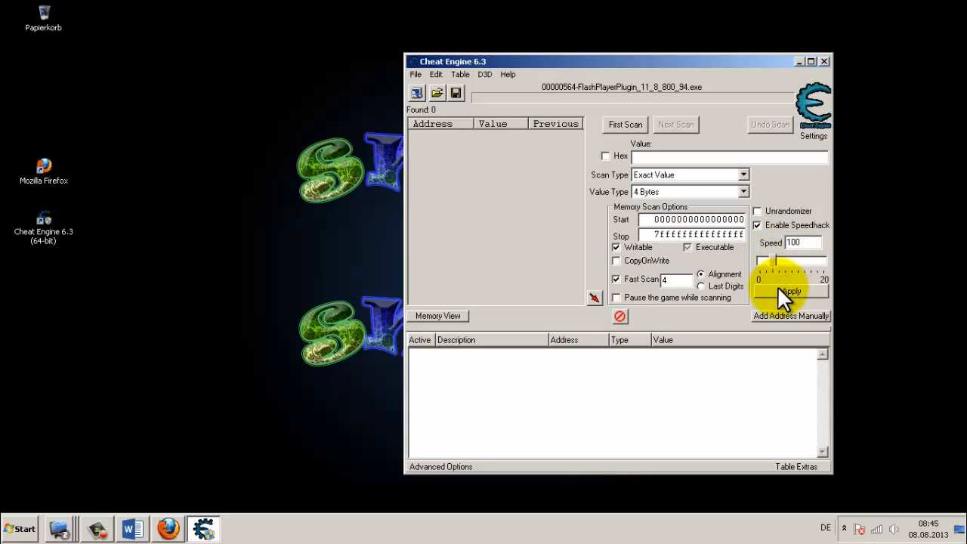
{"action": "mouse_move", "coordinate": [166, 526]}
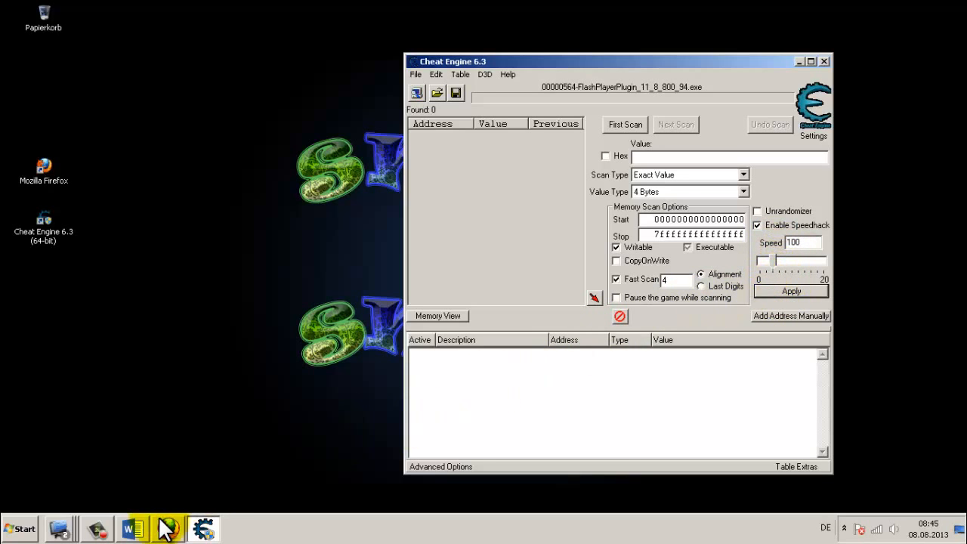
- Check the Okey game in Firefox, then bring the Word note back in front
{"action": "left_click", "coordinate": [166, 529]}
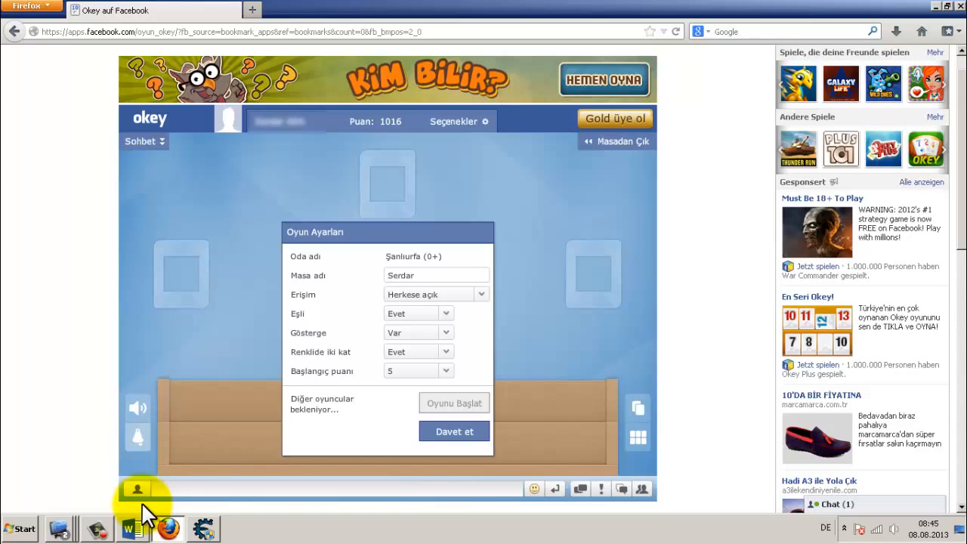
{"action": "left_click", "coordinate": [130, 529]}
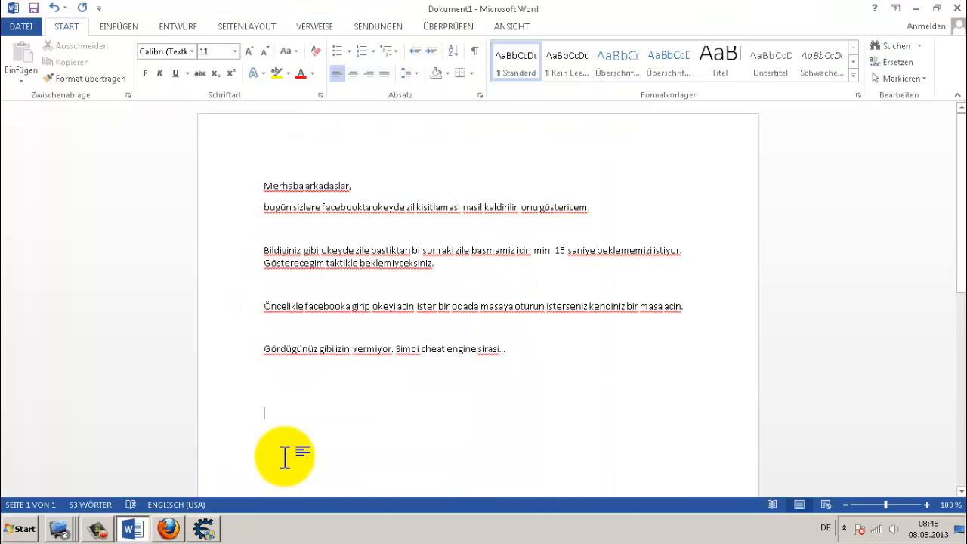
- Write 'Gördugünüz gibi istedigimiz kadar zil calabiliyoruz =)'
{"action": "type", "text": "görd"}
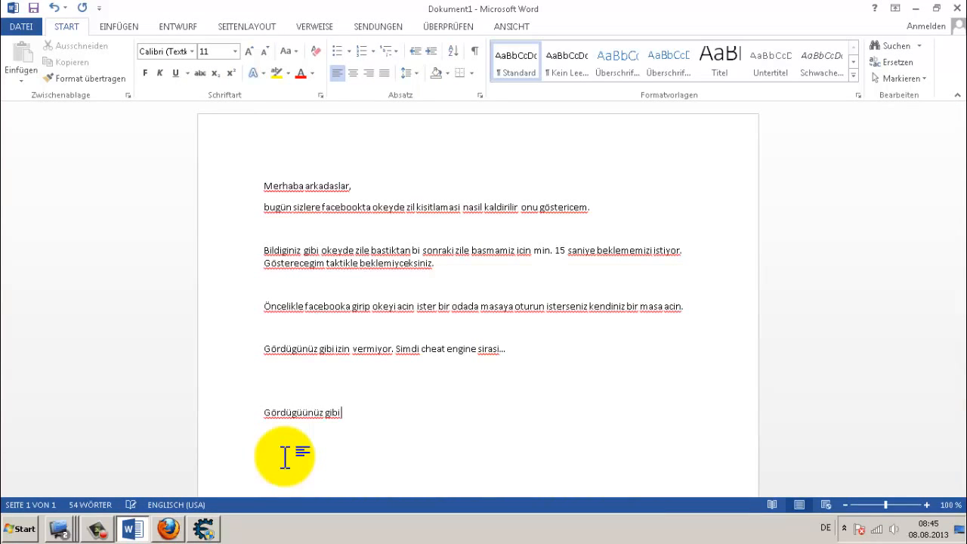
{"action": "type", "text": "istedigimiz kadar zil calabiliyoruz =)"}
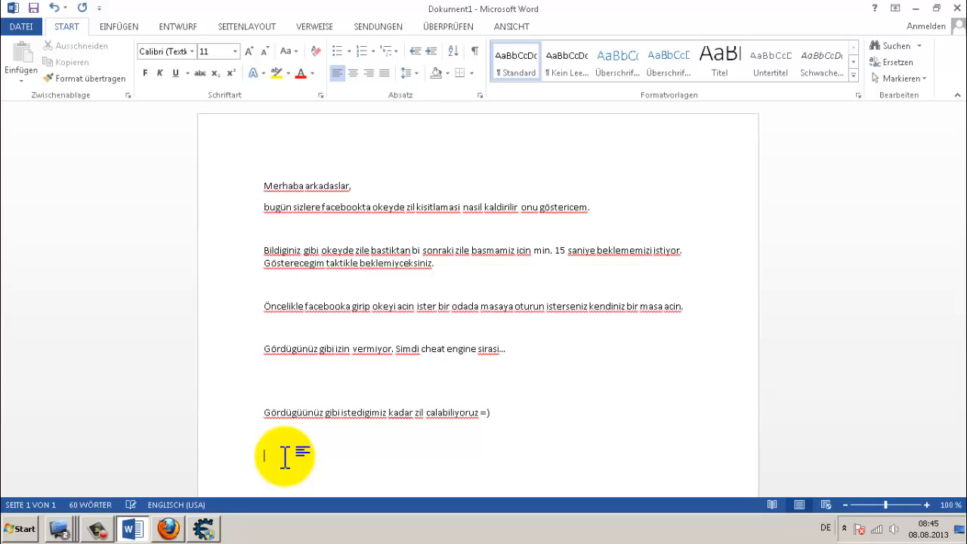
- Write 'Eger sorun yasarsaniz yorum yazin yasamaz iseniz abone olup begenin ;)'
{"action": "type", "text": "Eger sorun yasarsaniz"}
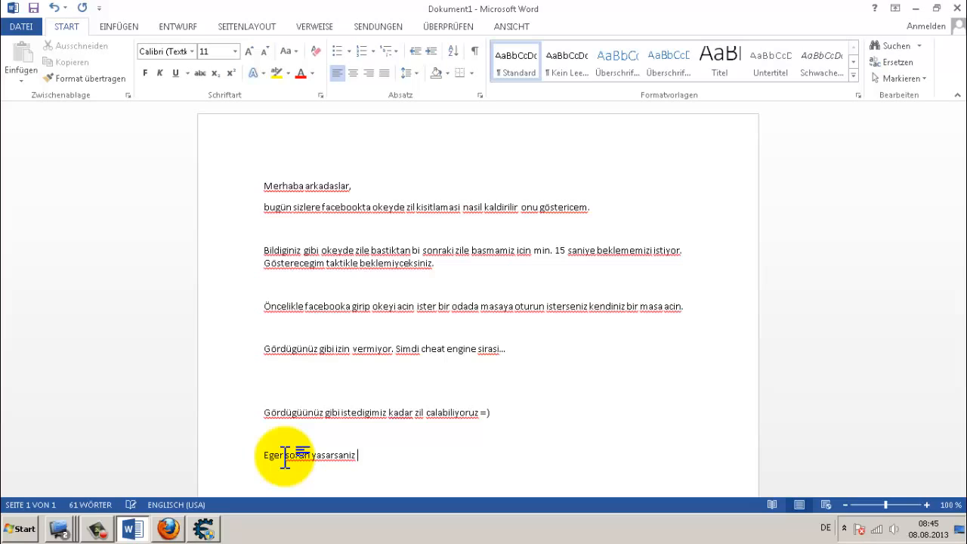
{"action": "type", "text": "yorum yazin y"}
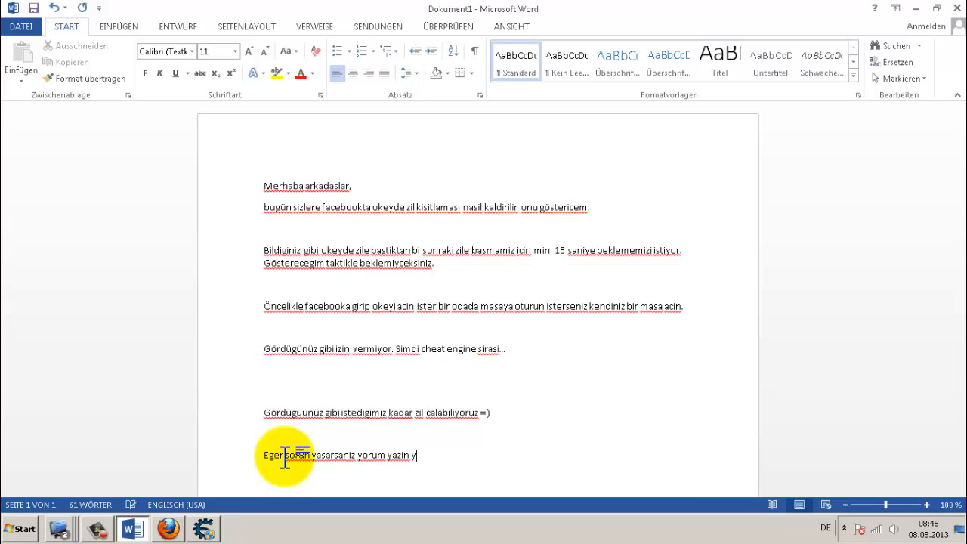
{"action": "type", "text": "yasamaz iseniz"}
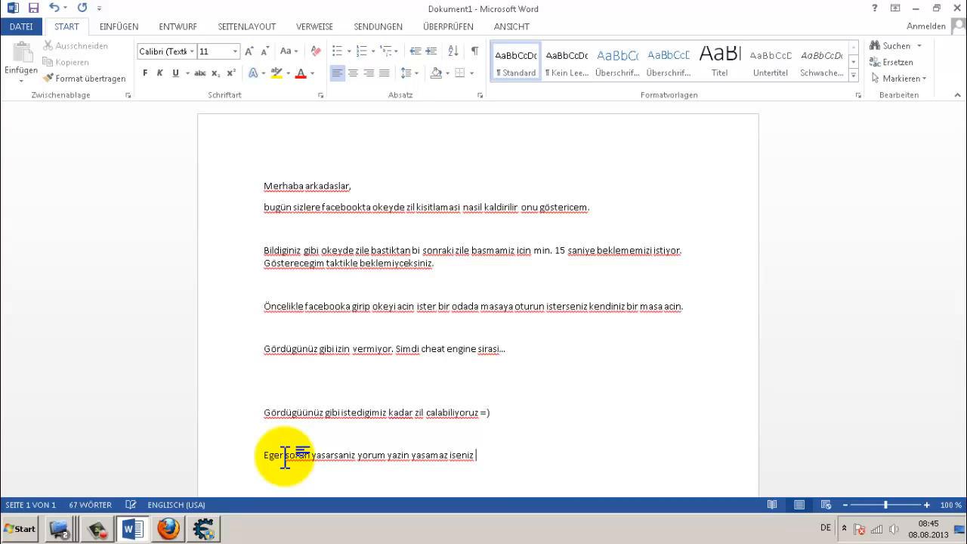
{"action": "type", "text": "abone olup be"}
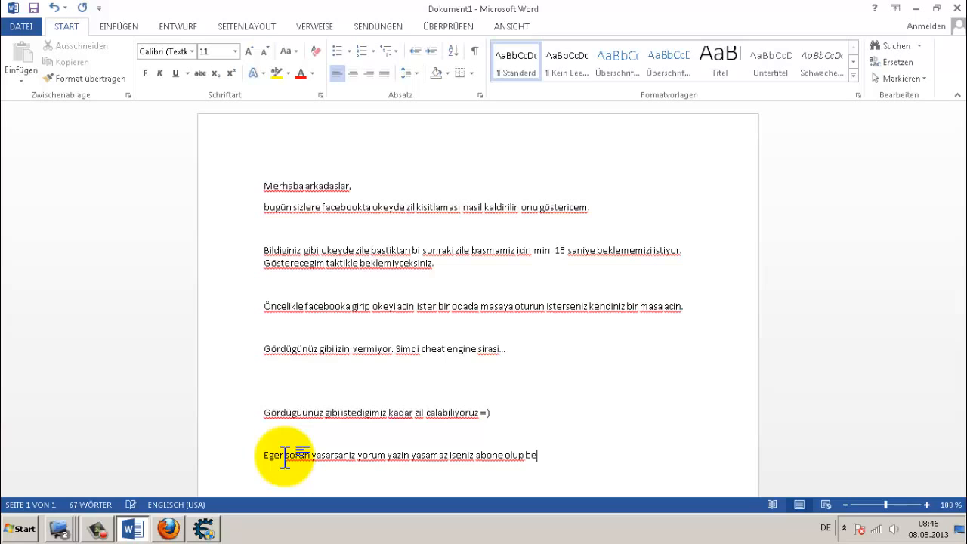
{"action": "type", "text": "genin"}
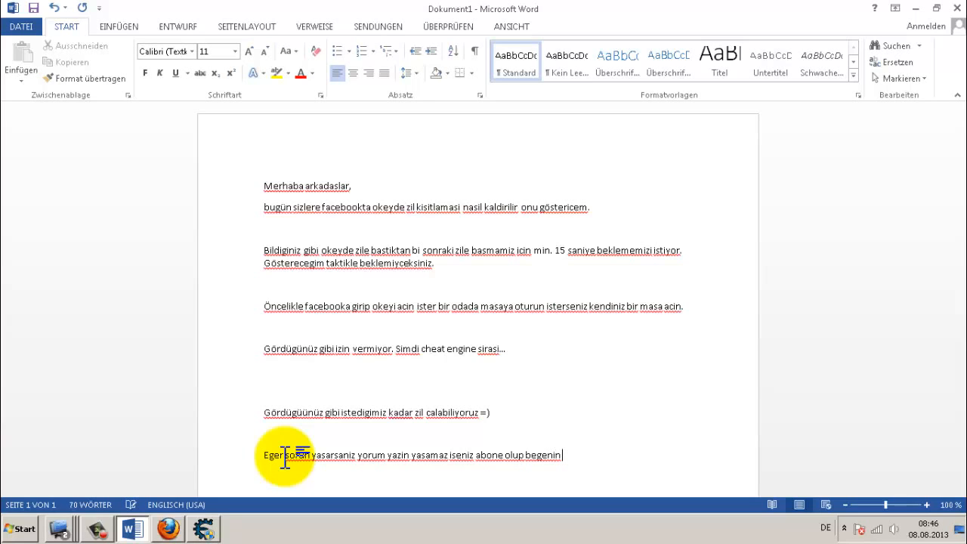
{"action": "type", "text": ";)"}
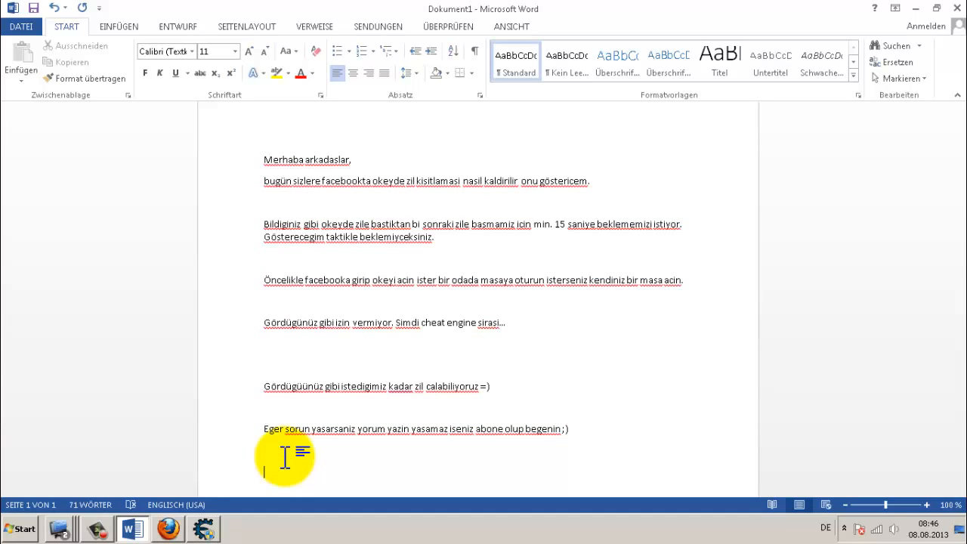
- End the note with the channel link Youtube.com/user/smiletosmiley on its own line
{"action": "type", "text": "yout"}
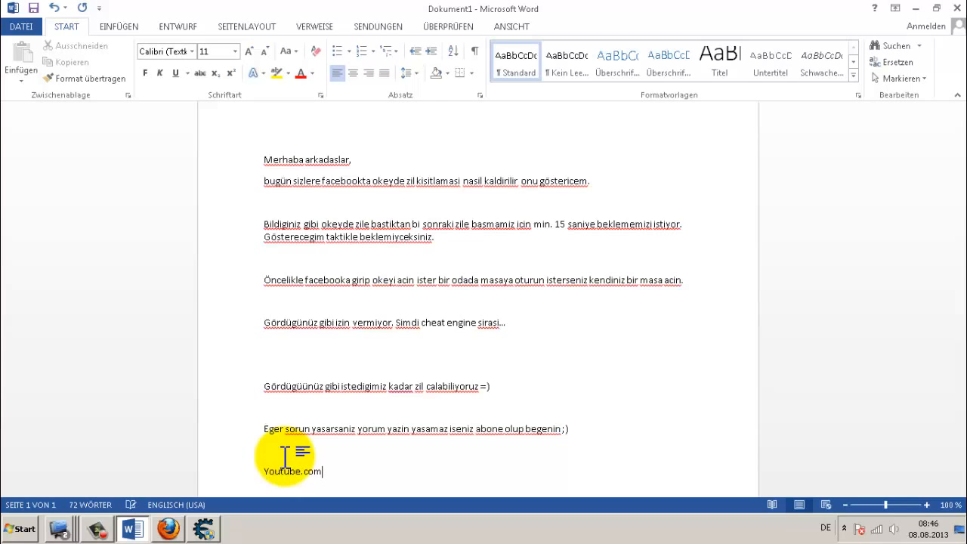
{"action": "type", "text": "/user/"}
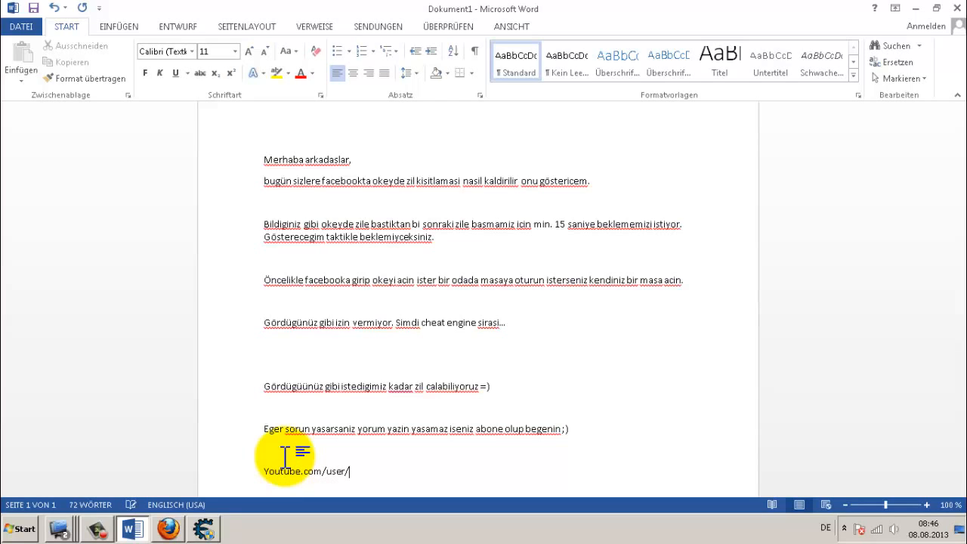
{"action": "type", "text": "smileto"}
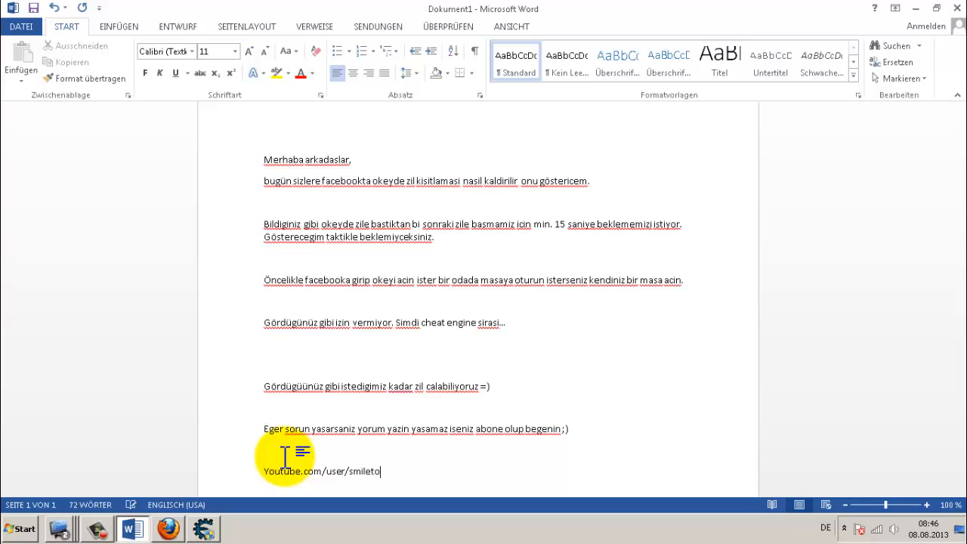
{"action": "type", "text": "smiley"}
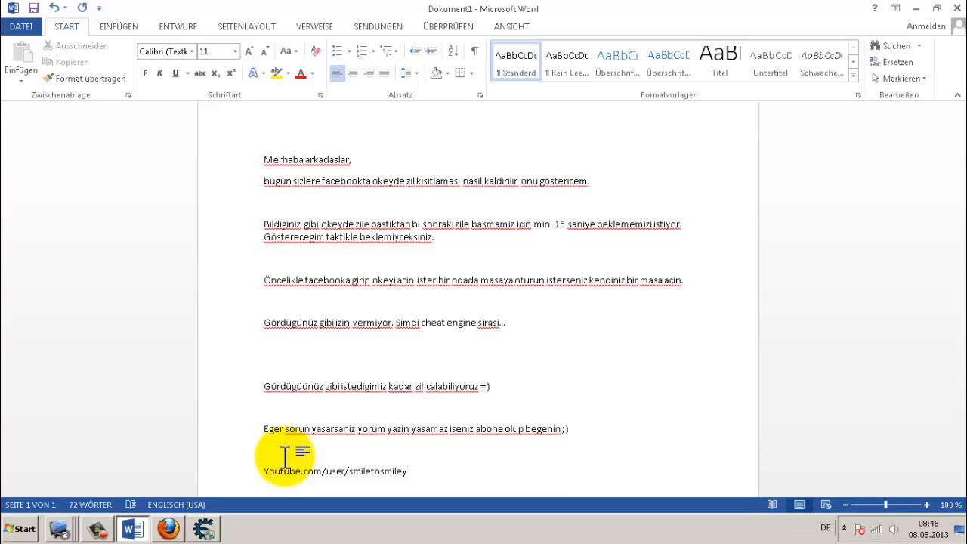
{"action": "left_click", "coordinate": [408, 471]}
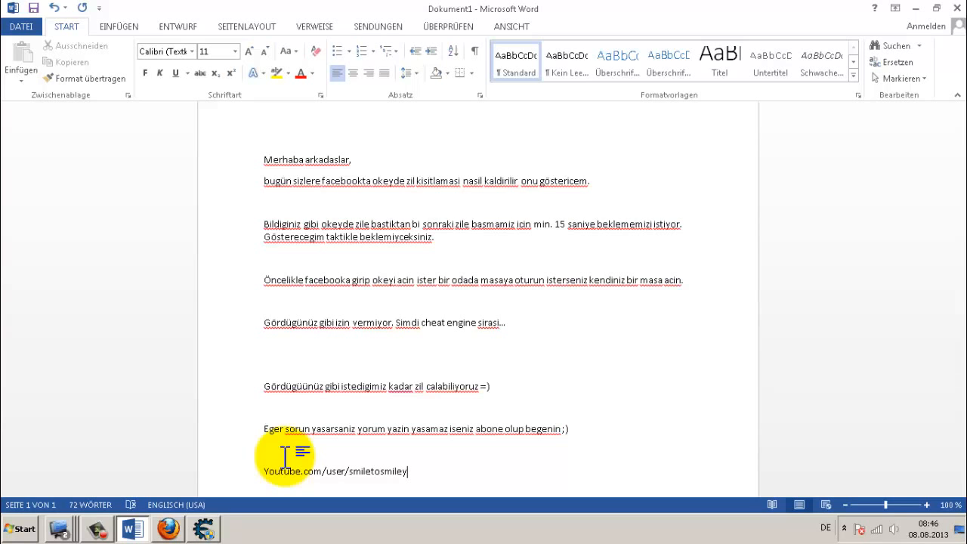